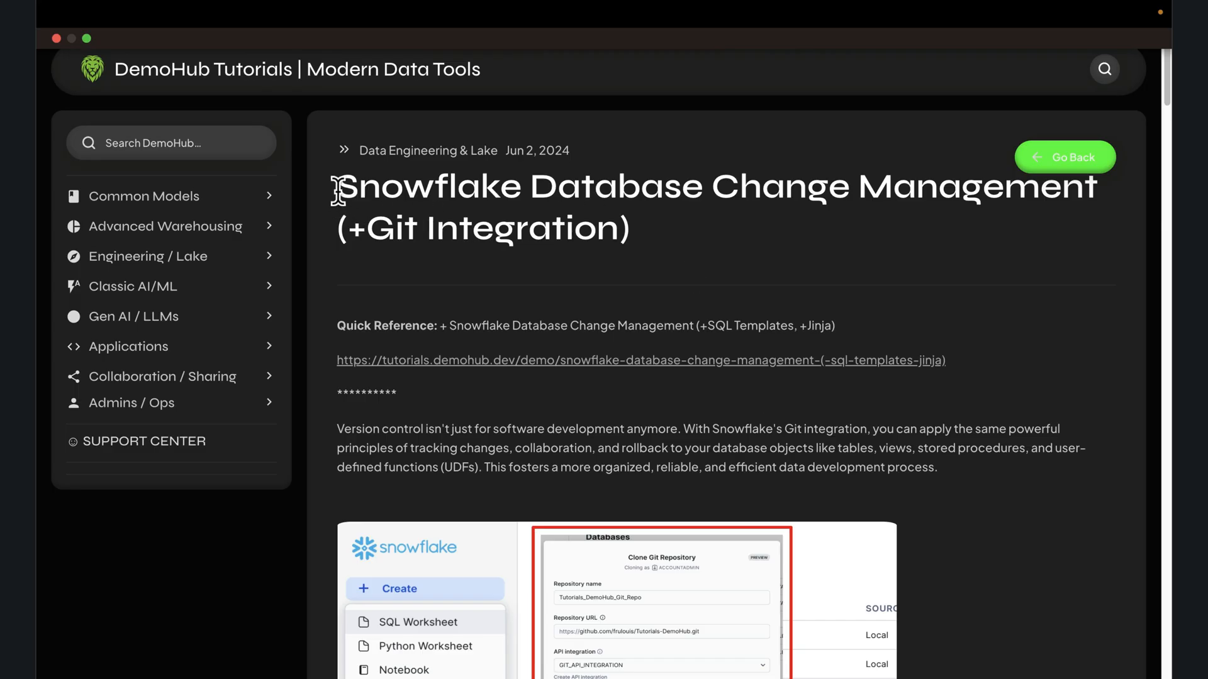
# Open the Clone Git Repository form and begin typing 'Tutorials' as the repository name
pyautogui.moveTo(336, 185); pyautogui.dragTo(770, 186)
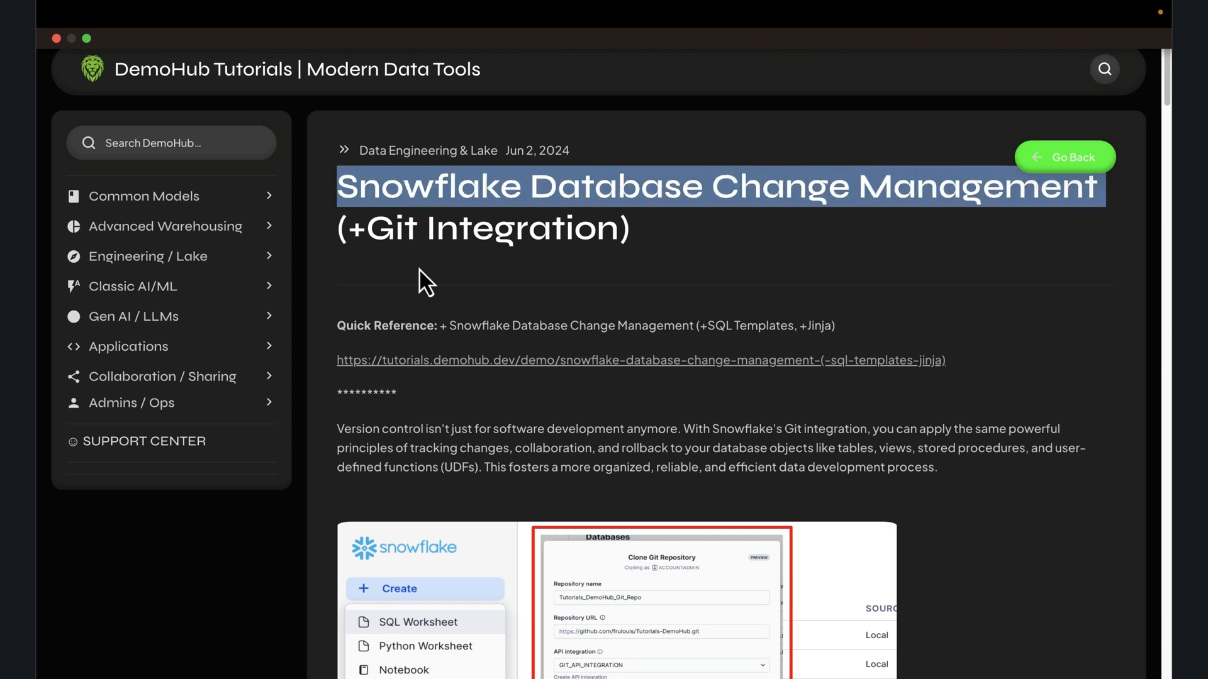
pyautogui.scroll(-3)
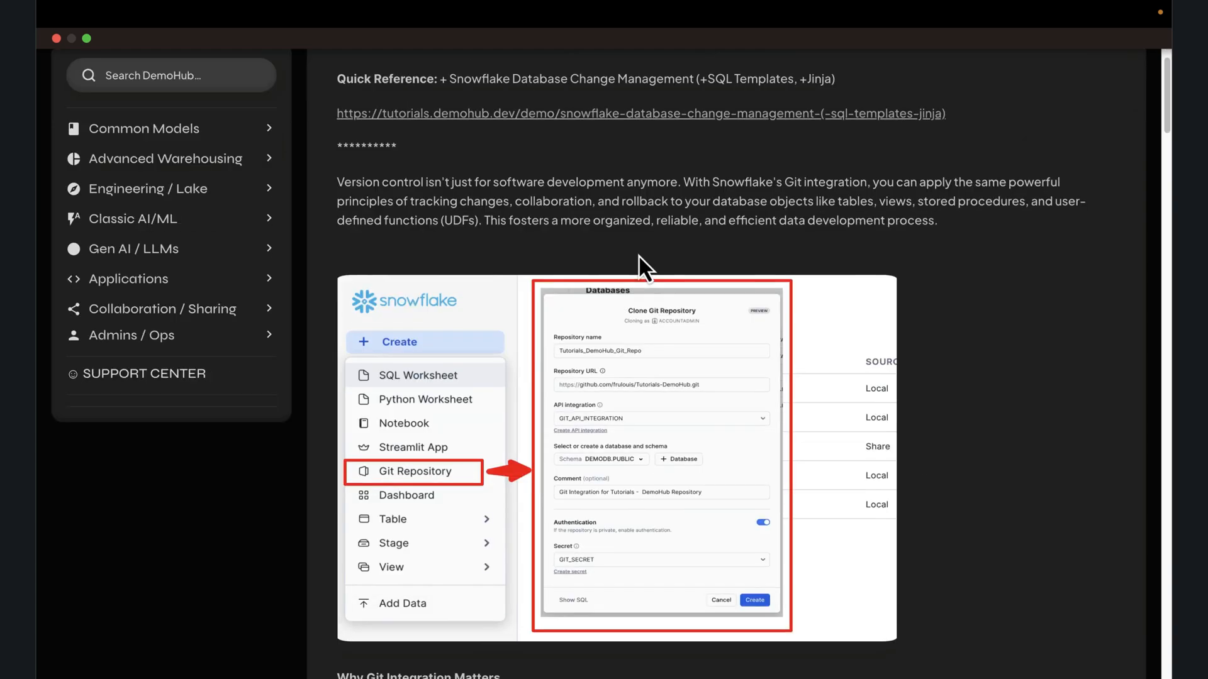
pyautogui.scroll(-3)
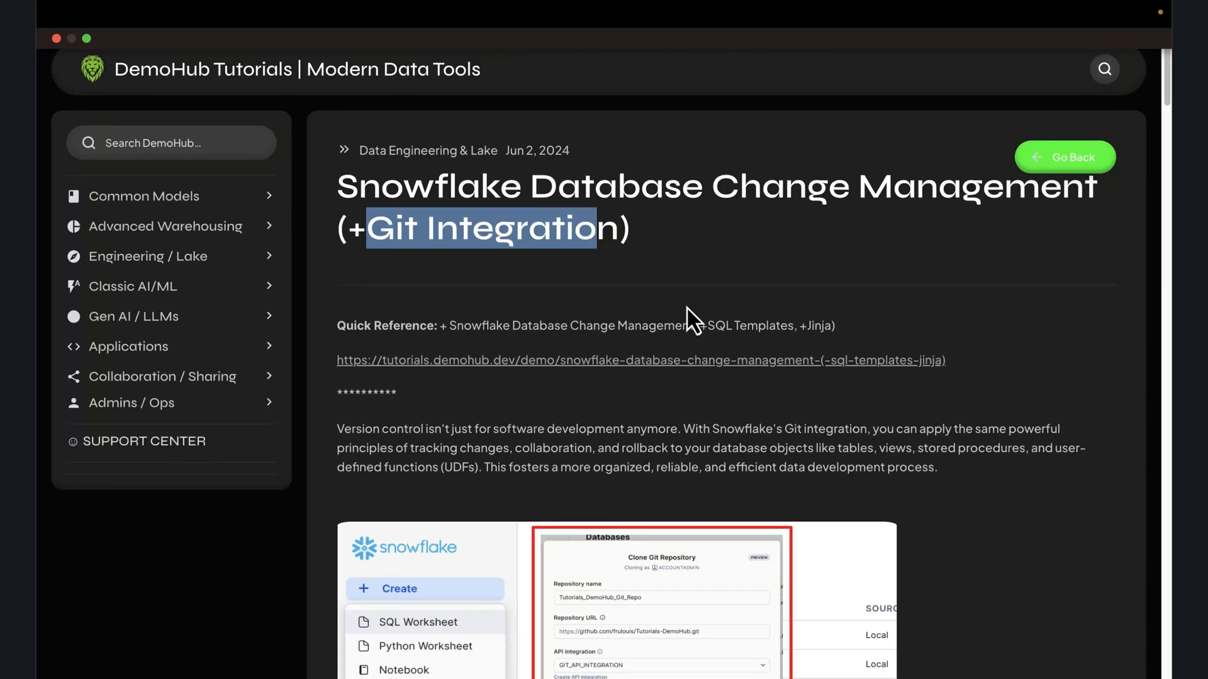
pyautogui.moveTo(695, 320)
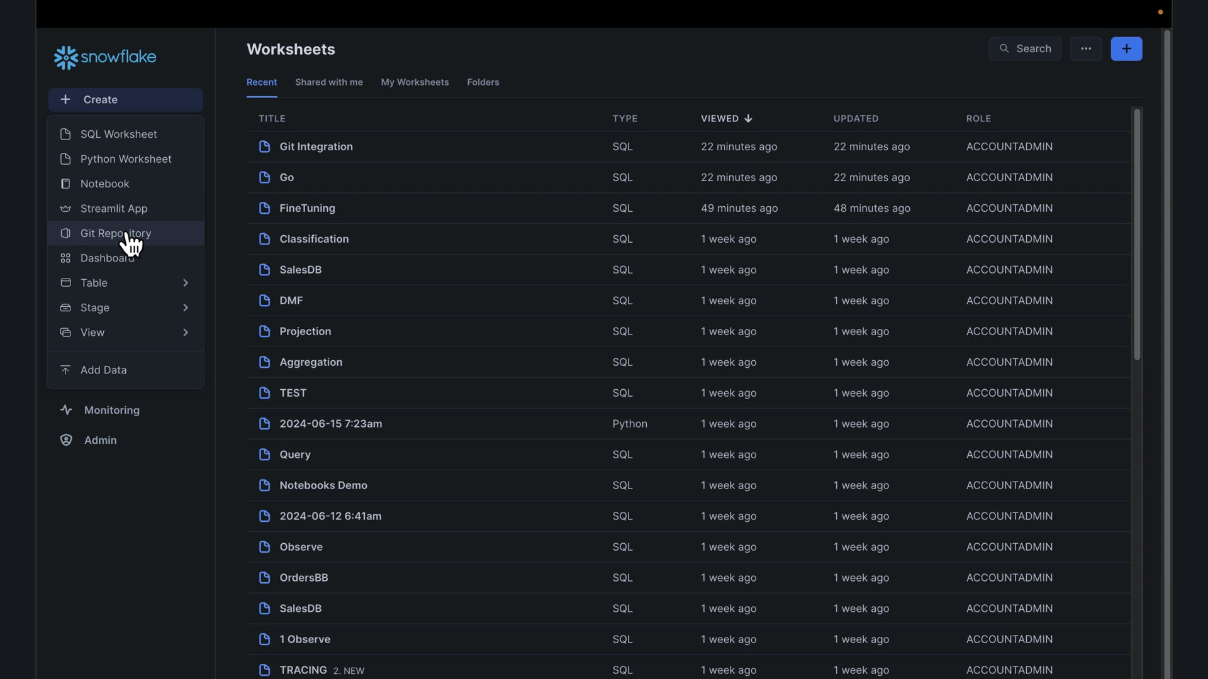
pyautogui.click(117, 233)
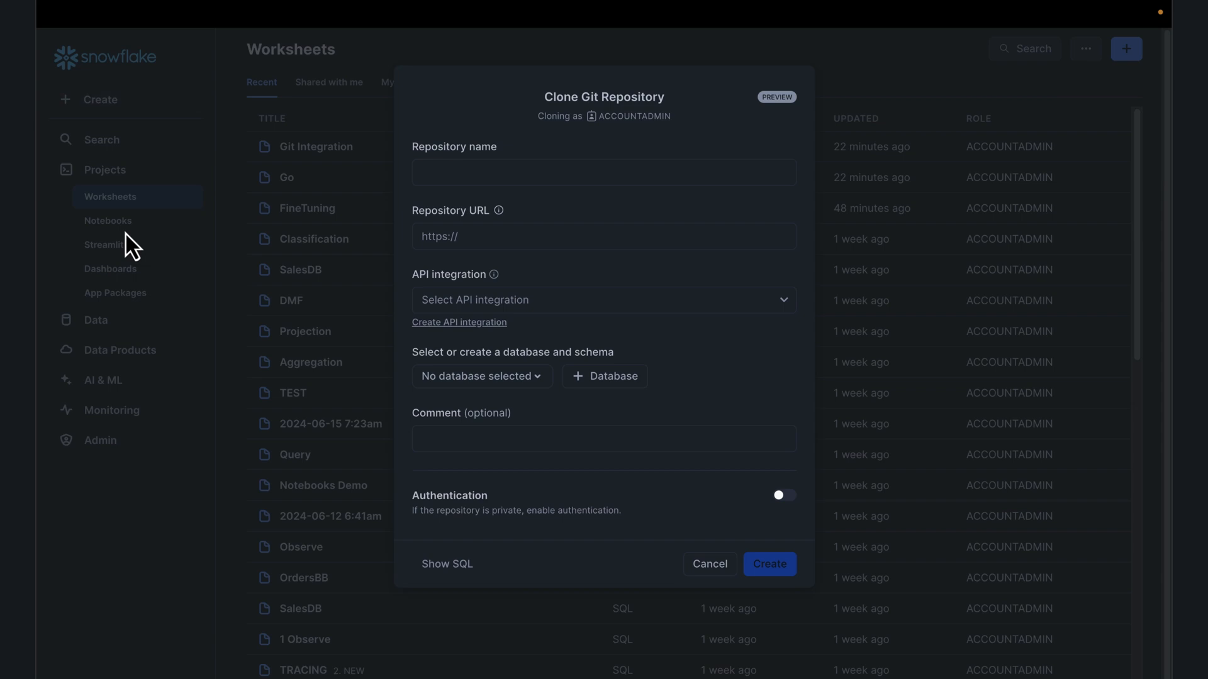
pyautogui.write('Tutorials')
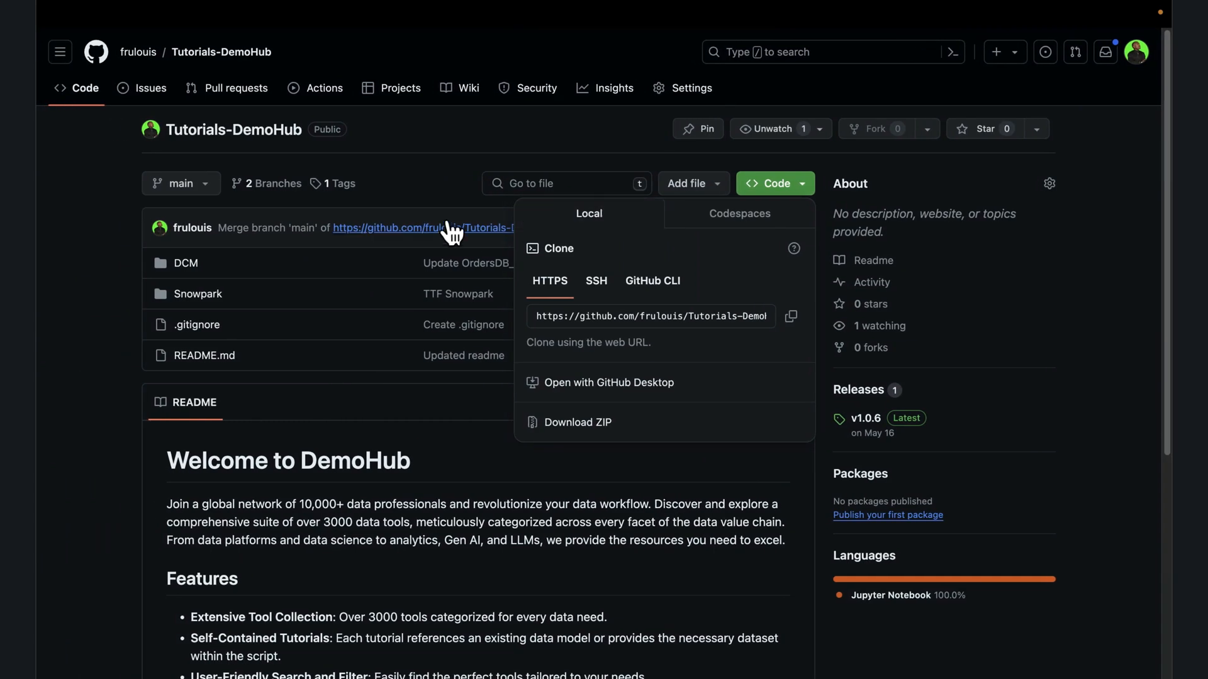
# Copy the Tutorials-DemoHub HTTPS clone URL from GitHub's Code dropdown
pyautogui.click(775, 183)
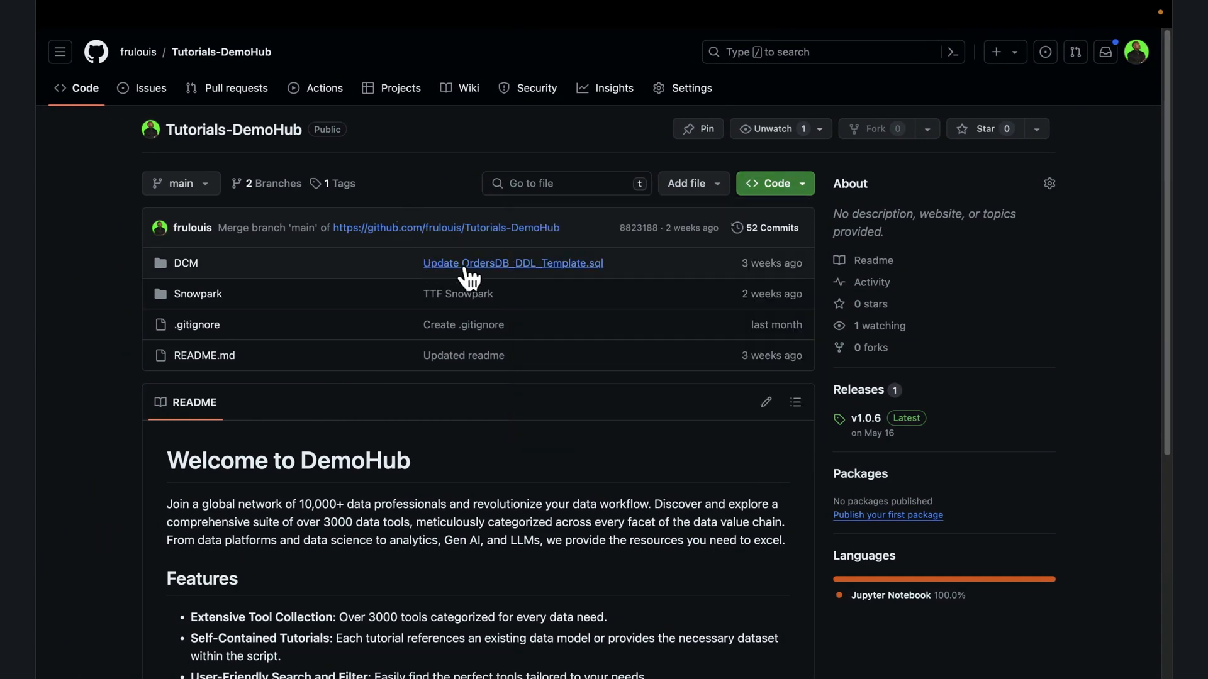
pyautogui.moveTo(415, 143)
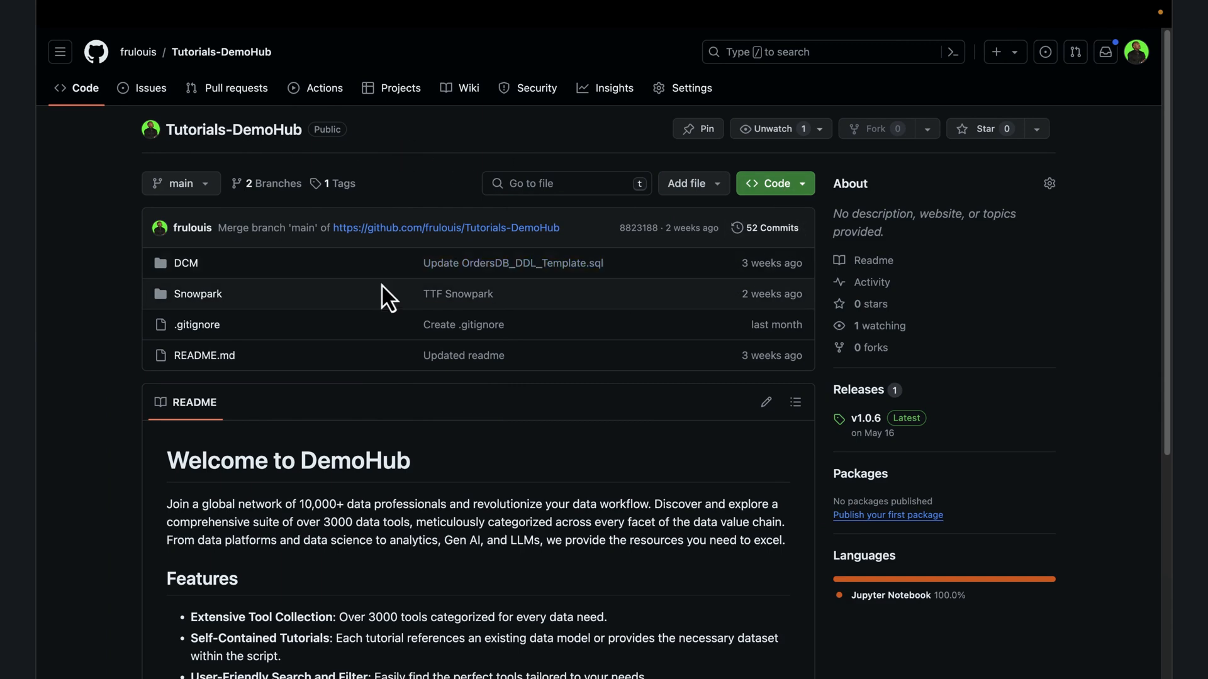
pyautogui.click(773, 183)
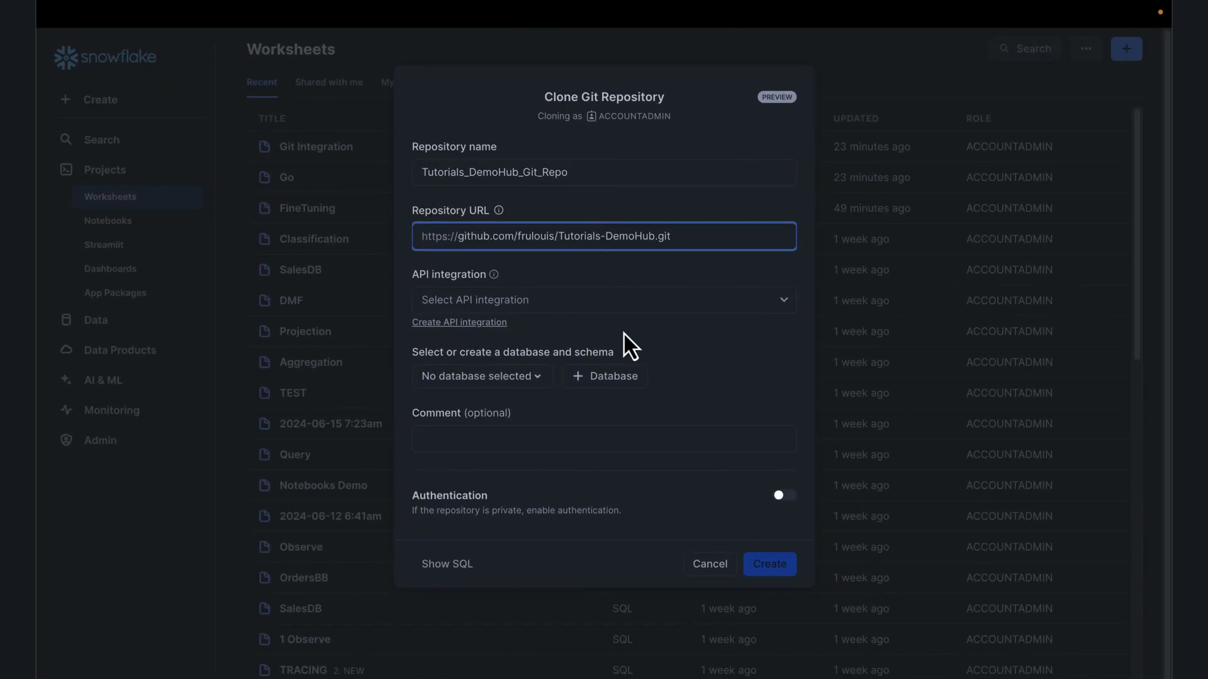
pyautogui.moveTo(553, 334)
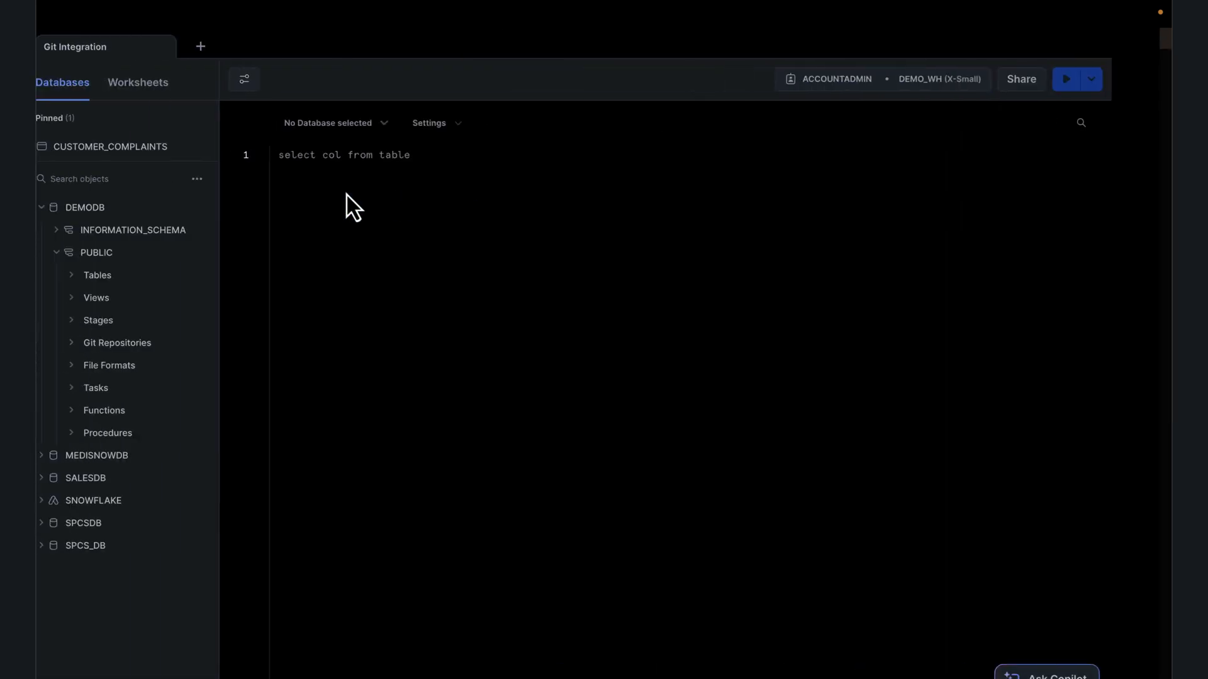
# Set the worksheet context to DEMODB.PUBLIC and add the CREATE SECRET, API INTEGRATION and GIT REPOSITORY statements
pyautogui.click(329, 123)
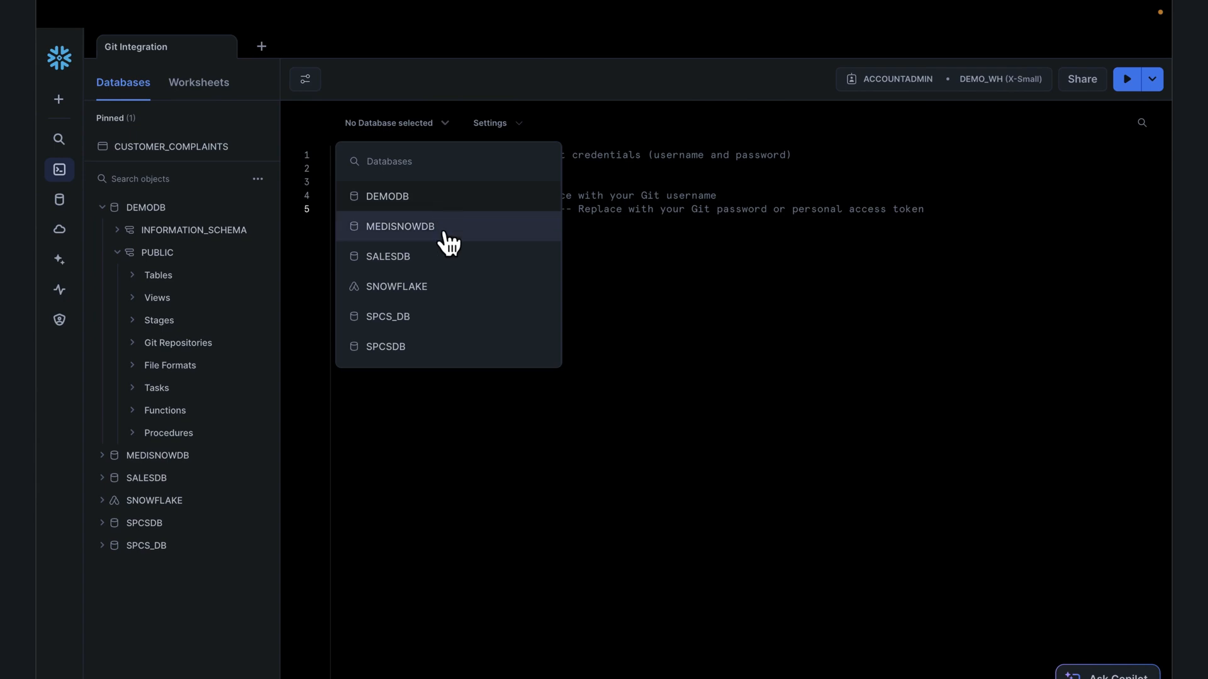
pyautogui.click(387, 195)
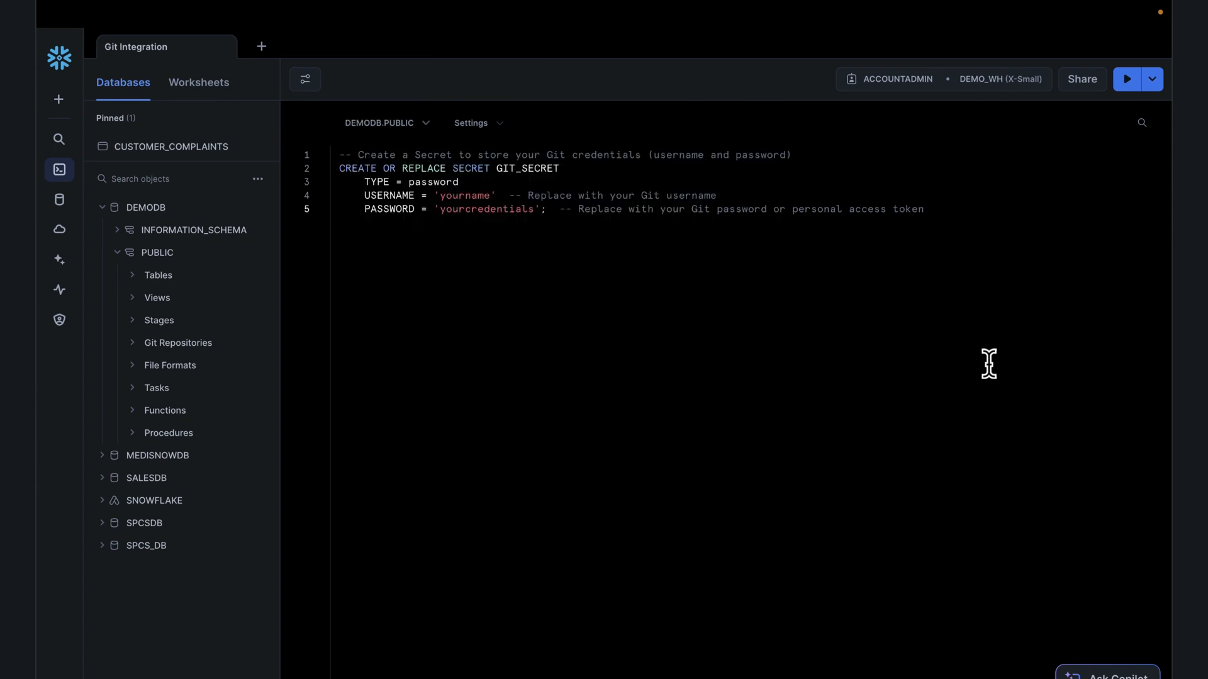
pyautogui.moveTo(987, 364)
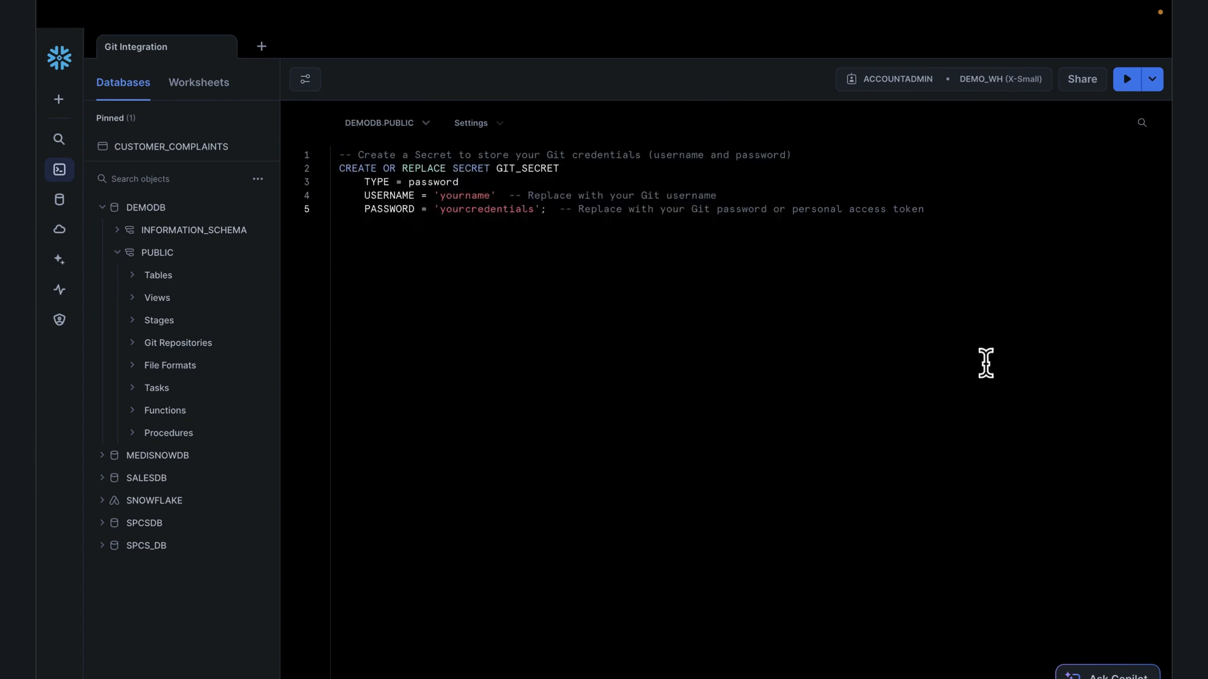
pyautogui.moveTo(340, 168); pyautogui.dragTo(501, 168)
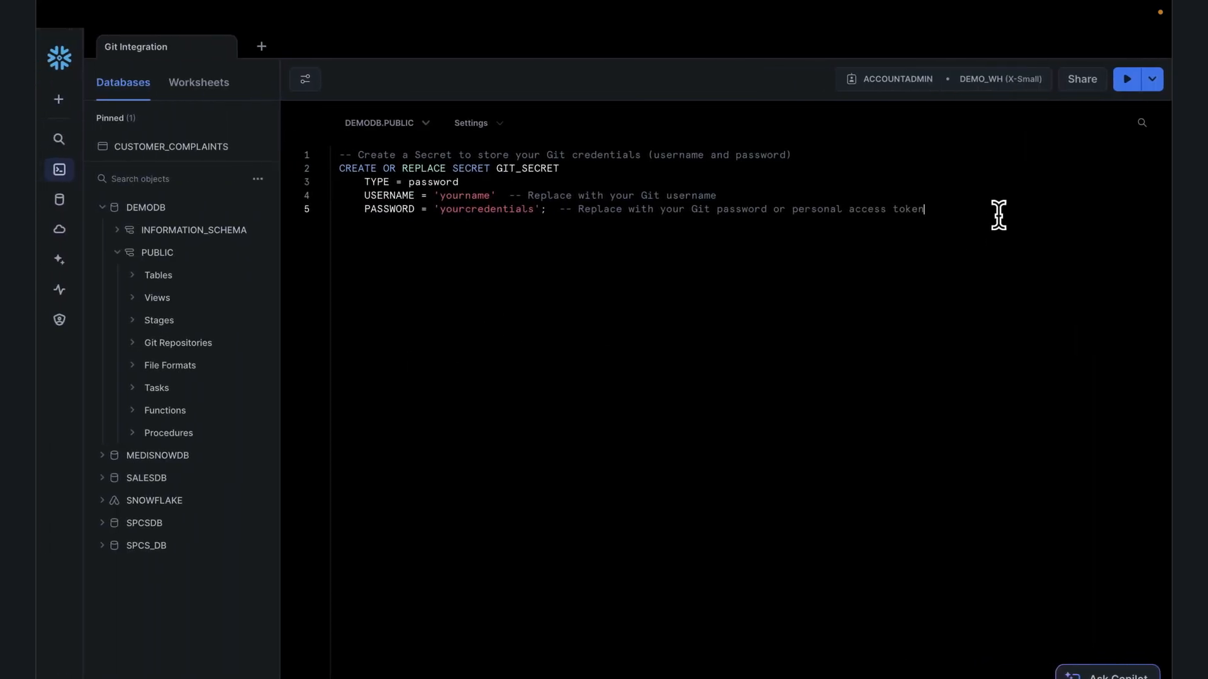
pyautogui.press('Enter')
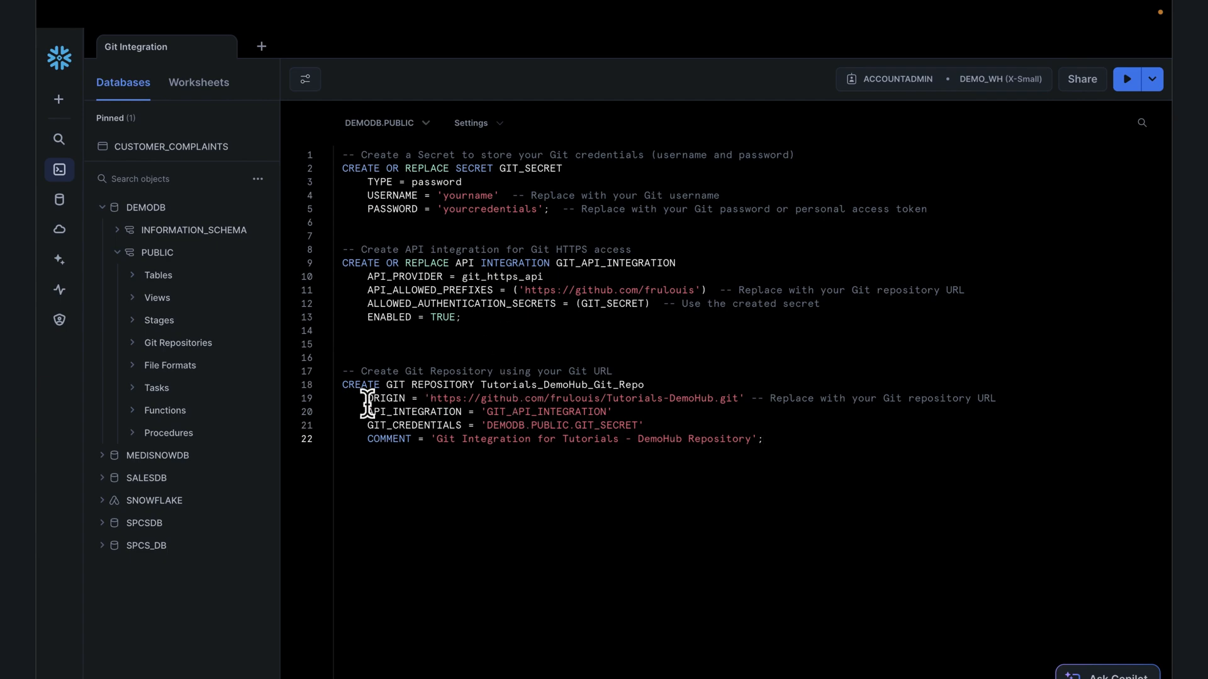
# Highlight the API integration name and other values in the CREATE GIT REPOSITORY statement
pyautogui.moveTo(367, 398); pyautogui.dragTo(762, 439)
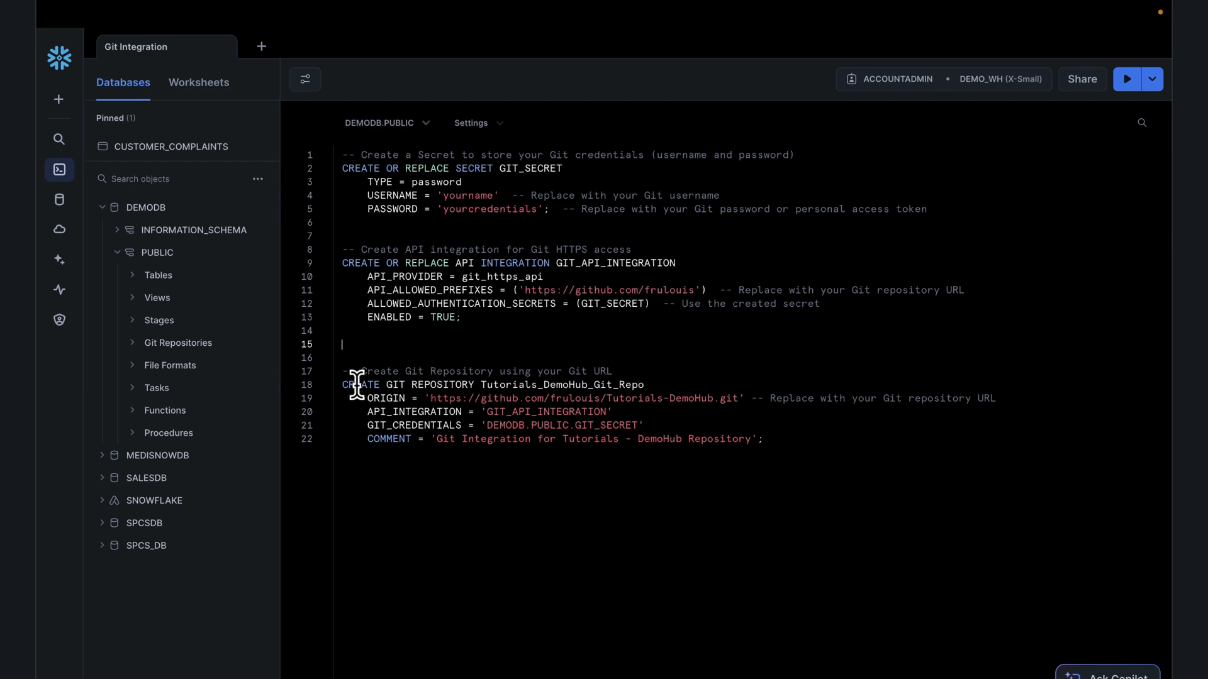
pyautogui.doubleClick(560, 385)
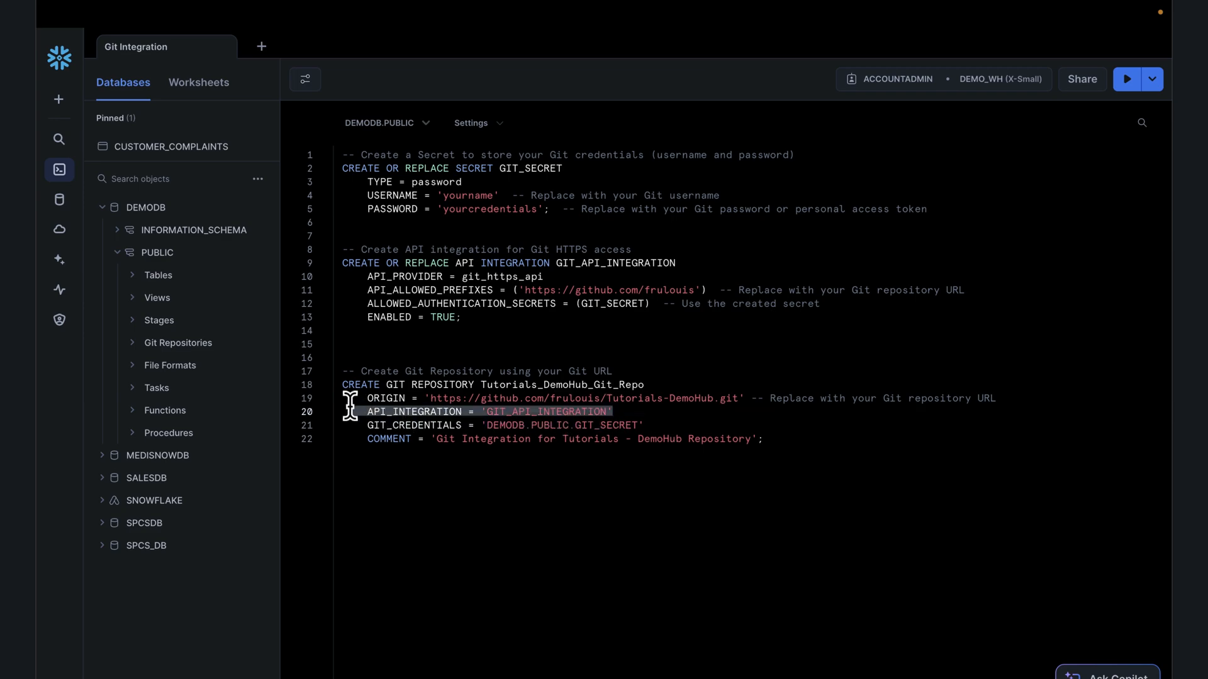
pyautogui.doubleClick(640, 263)
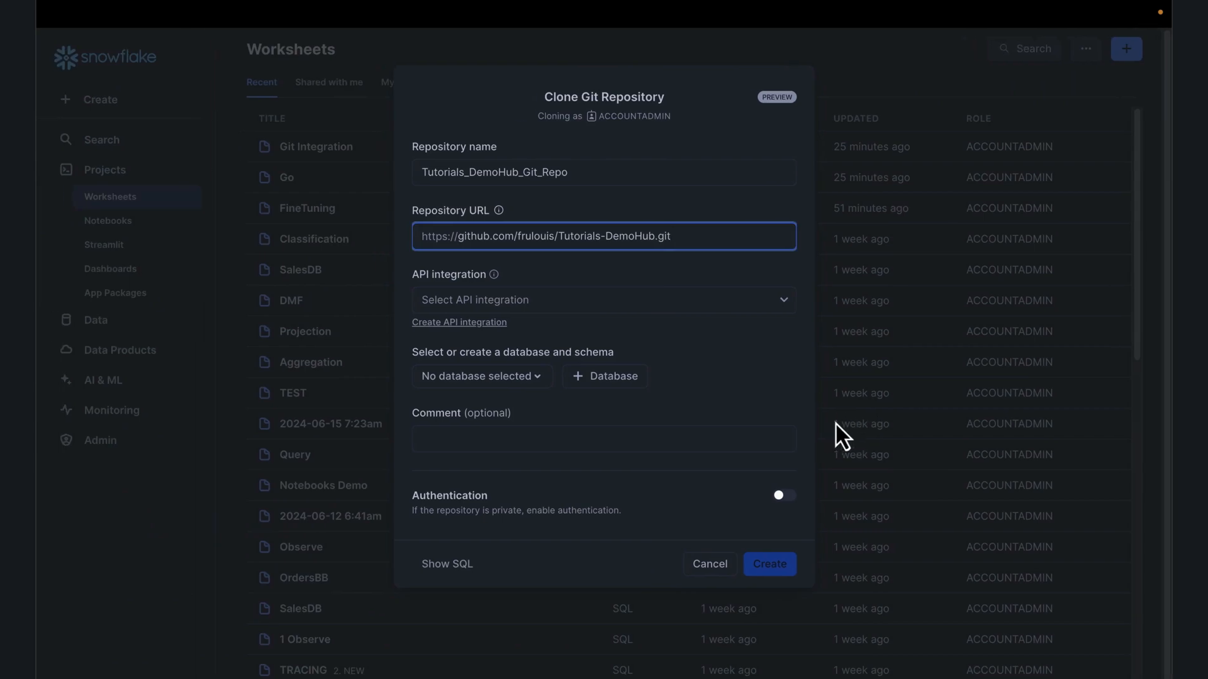
# Fill the clone form with GIT_API_INTEGRATION, DEMODB.PUBLIC and GIT_SECRET, preview its SQL, then cancel
pyautogui.click(603, 299)
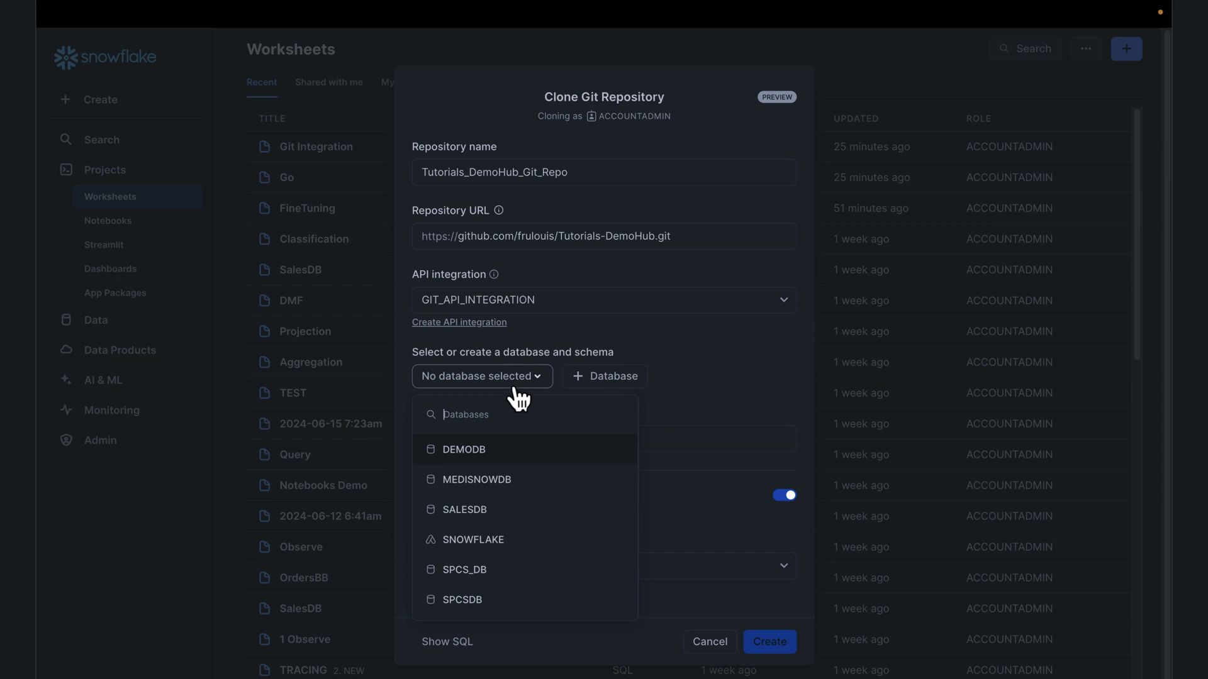
pyautogui.click(463, 450)
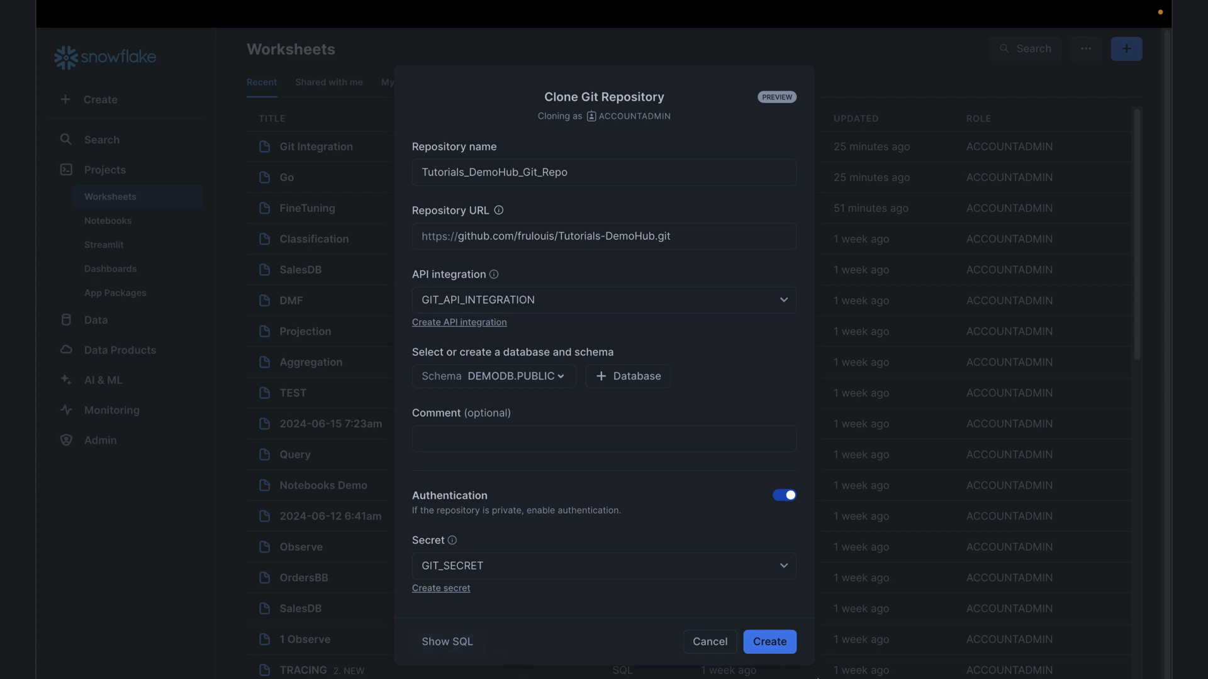
pyautogui.click(446, 641)
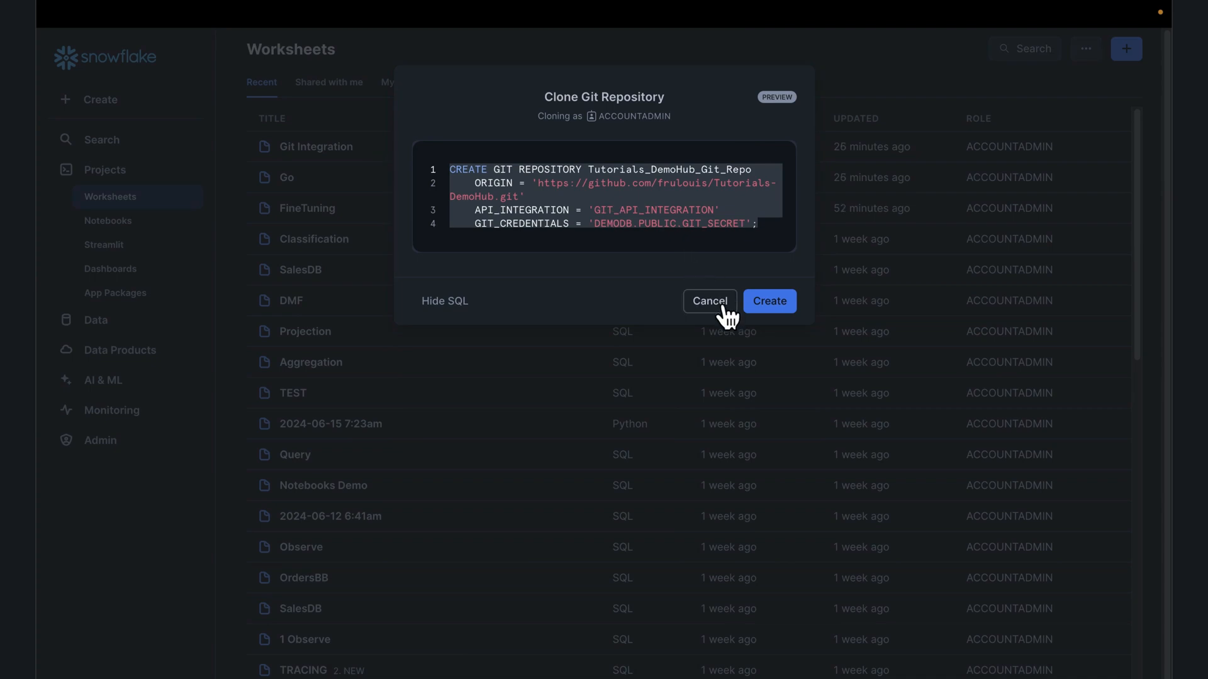
pyautogui.click(709, 300)
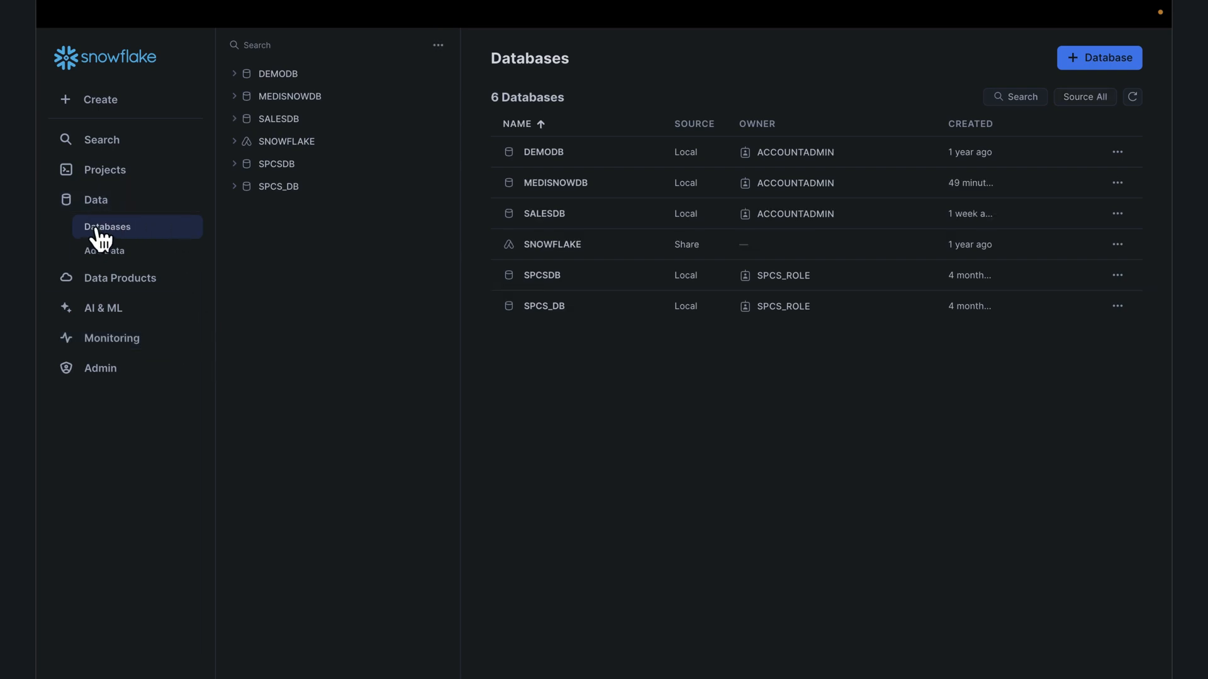
# Open TUTORIALS_DEMOHUB_GIT_REPO from DEMODB > PUBLIC > Git Repositories in the object tree
pyautogui.click(277, 73)
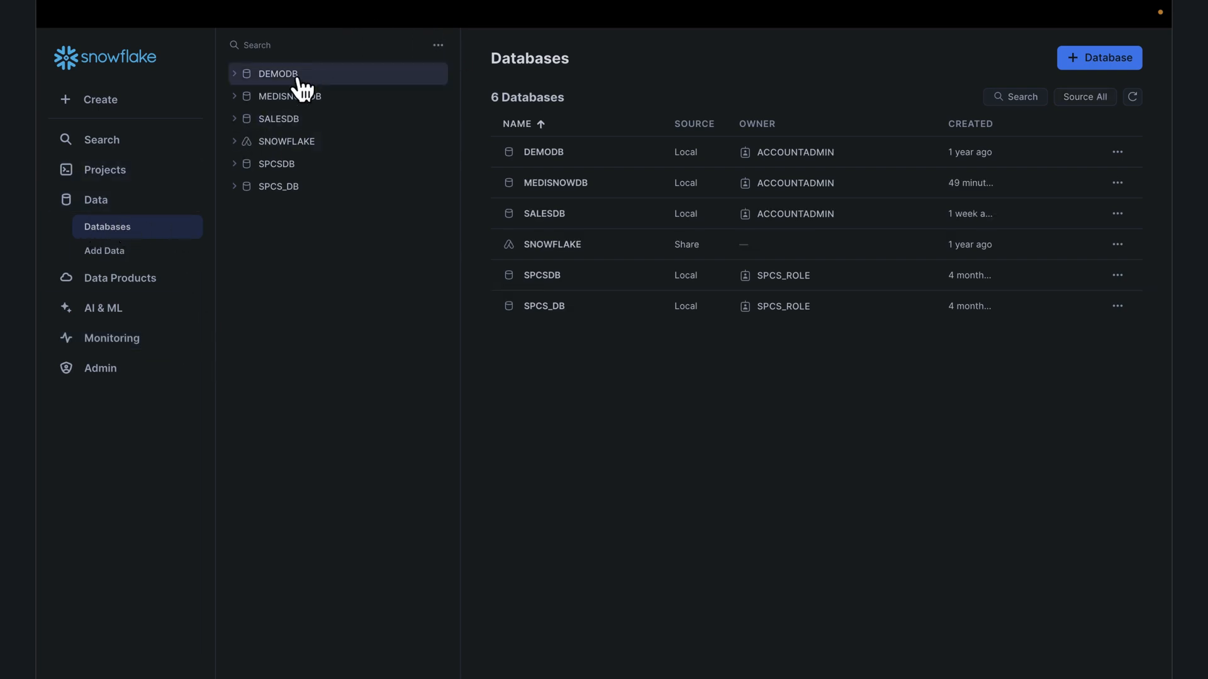
pyautogui.click(278, 73)
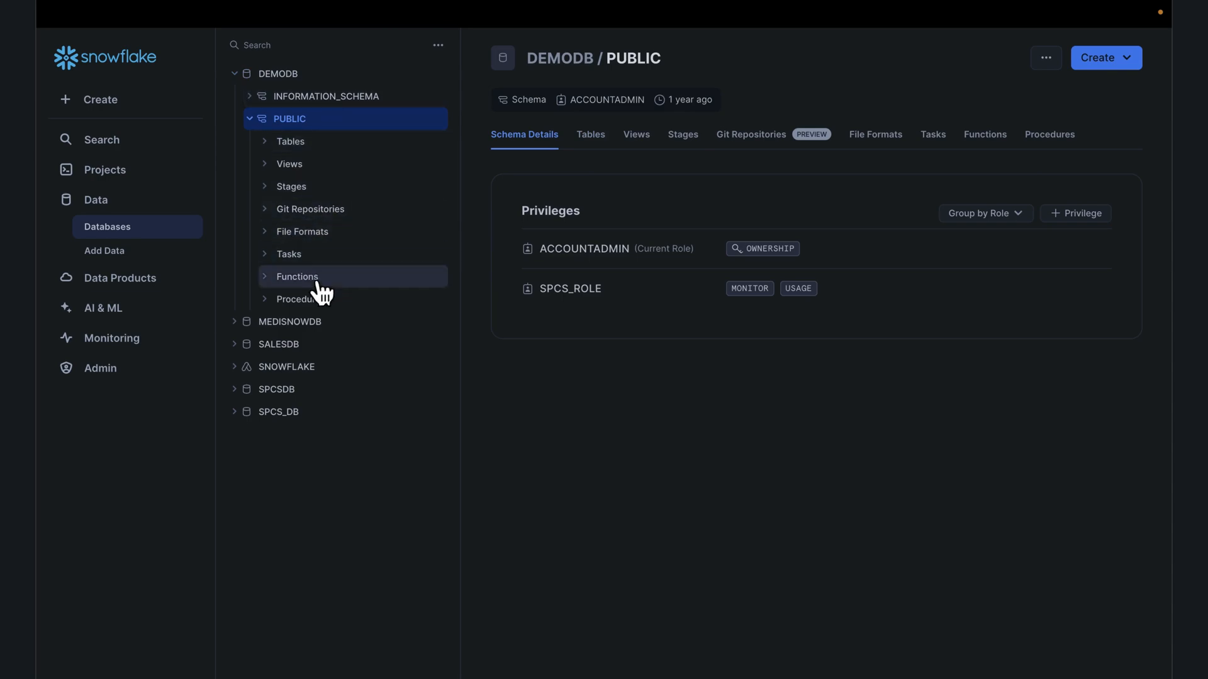
pyautogui.click(309, 209)
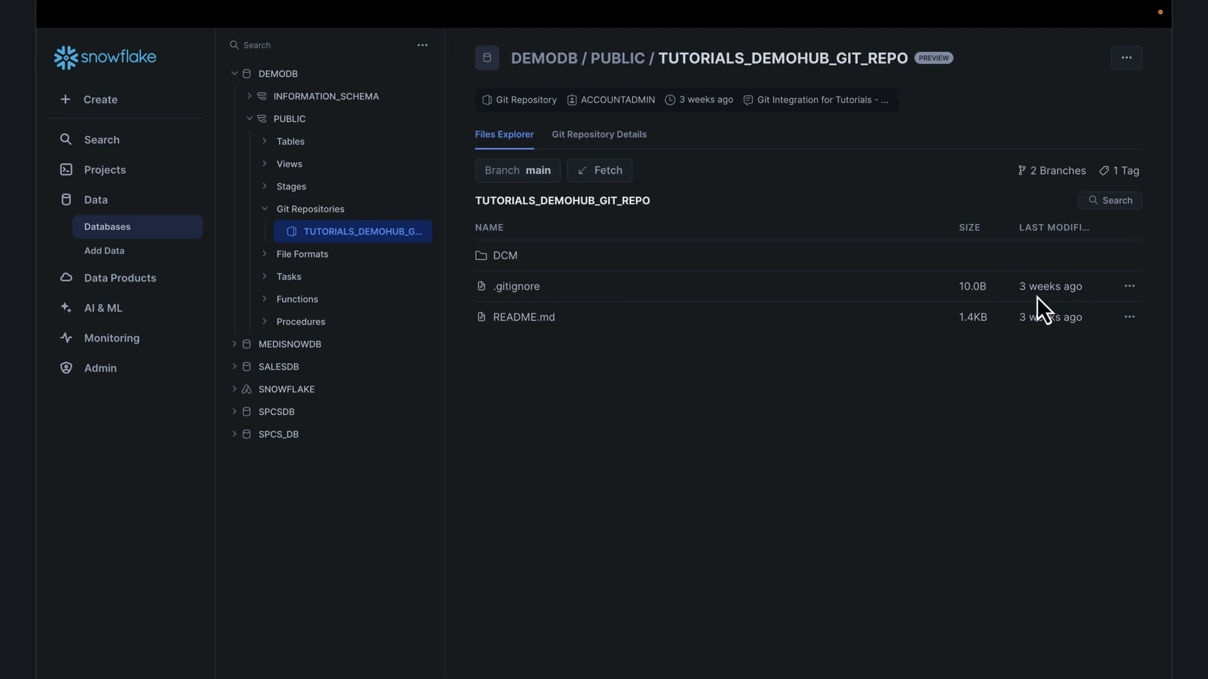
pyautogui.moveTo(559, 202)
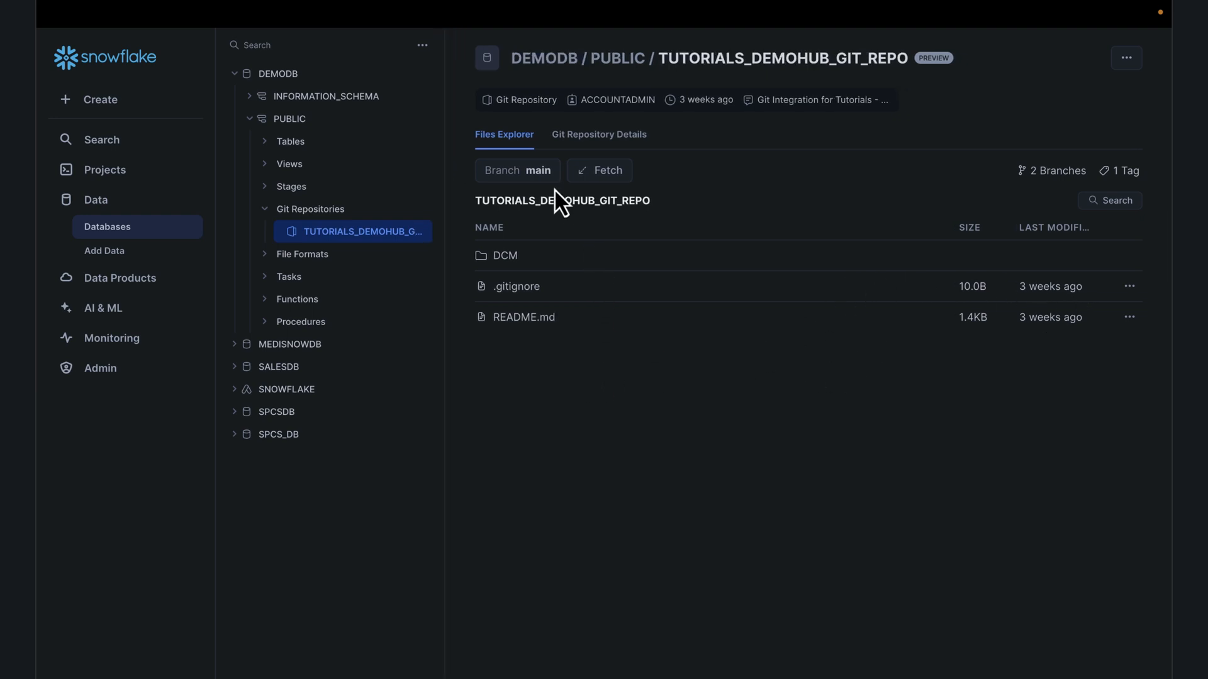
# Open the repository's DCM folder and start a Fetch from GitHub
pyautogui.click(517, 170)
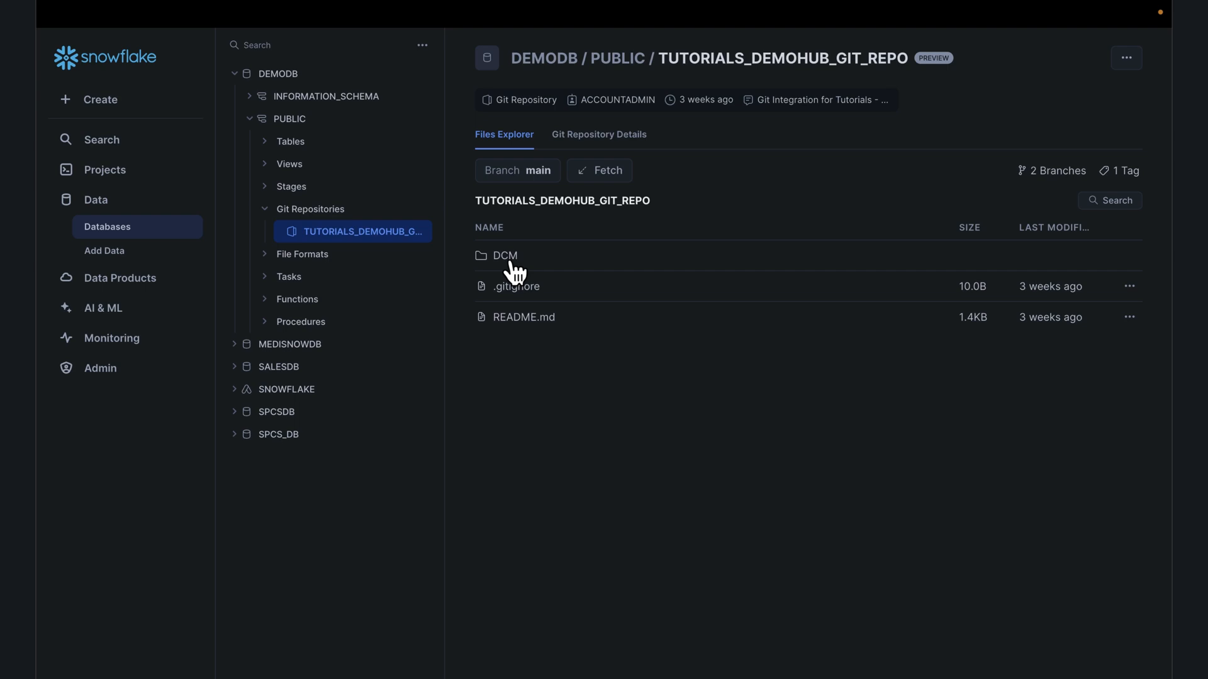
pyautogui.click(504, 256)
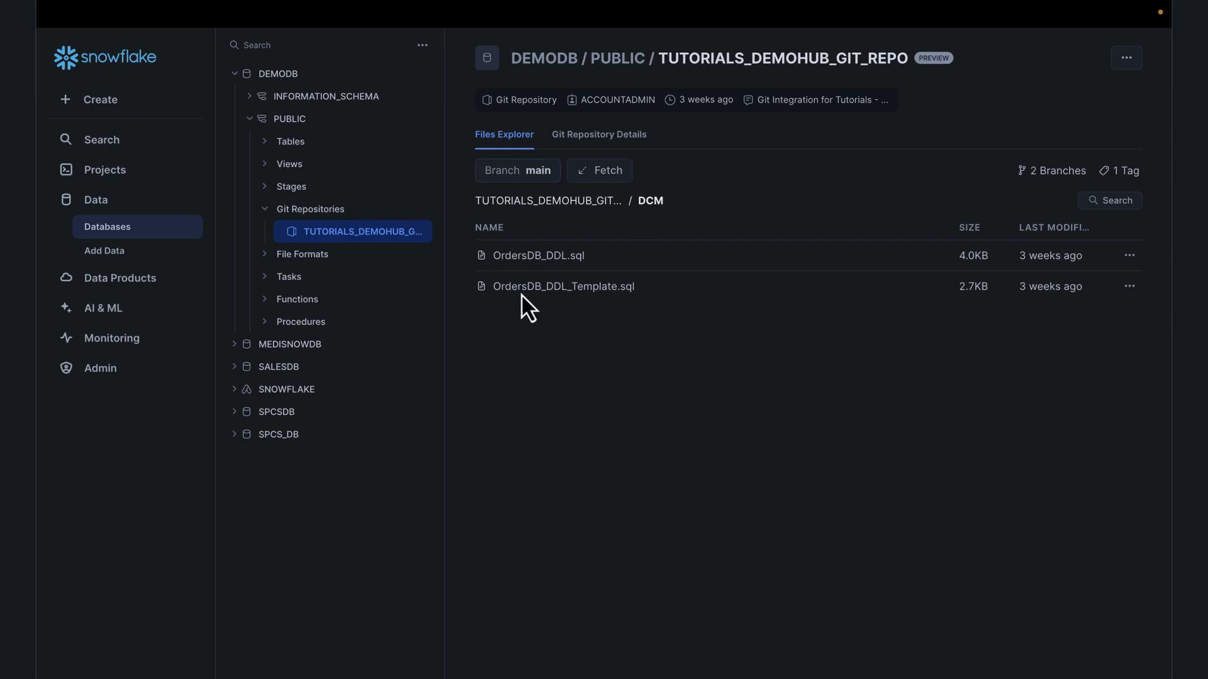
pyautogui.moveTo(576, 302)
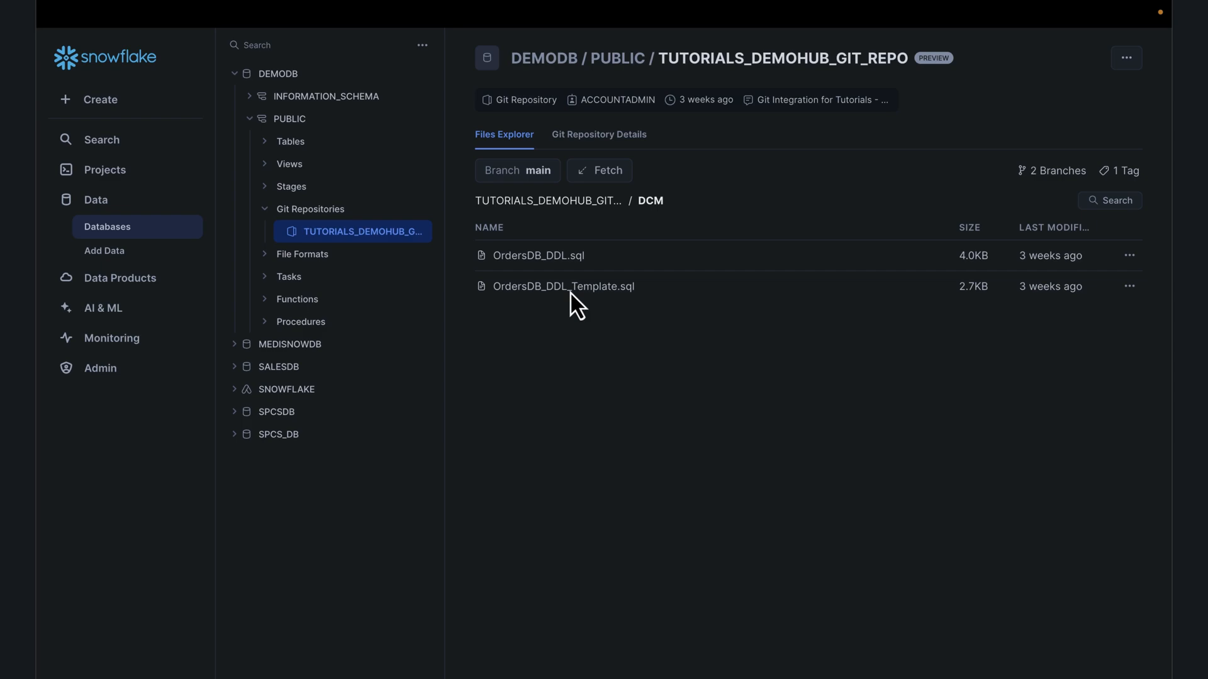
pyautogui.moveTo(651, 240)
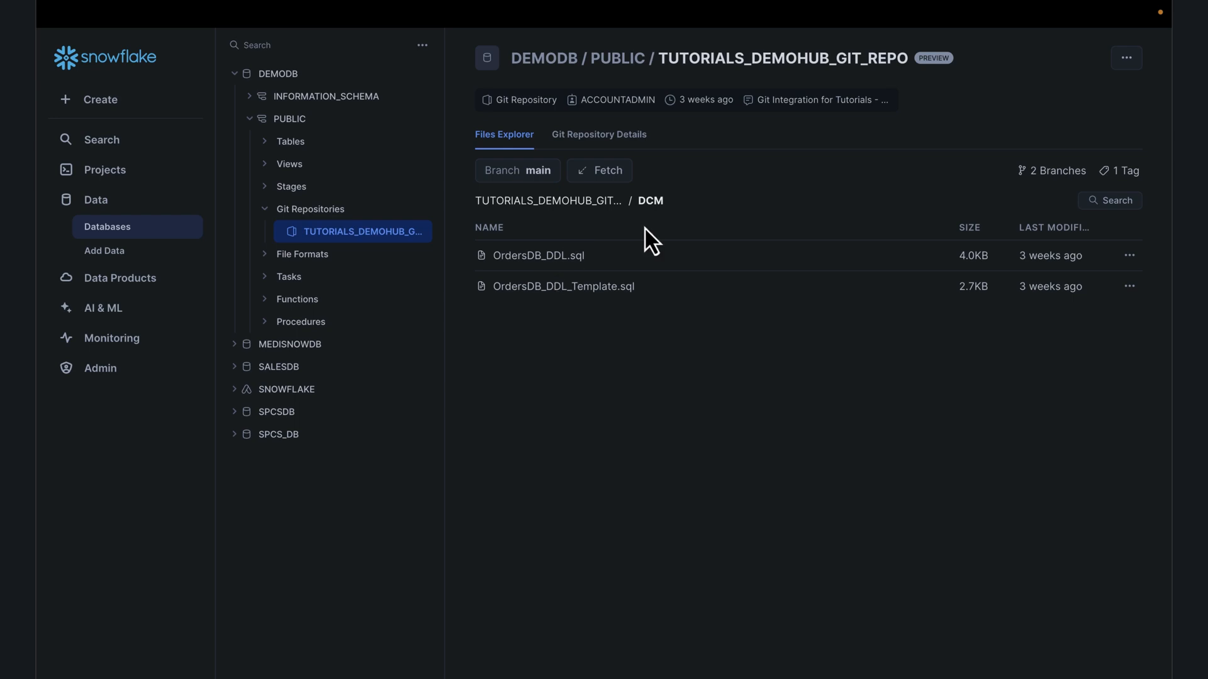
pyautogui.click(599, 171)
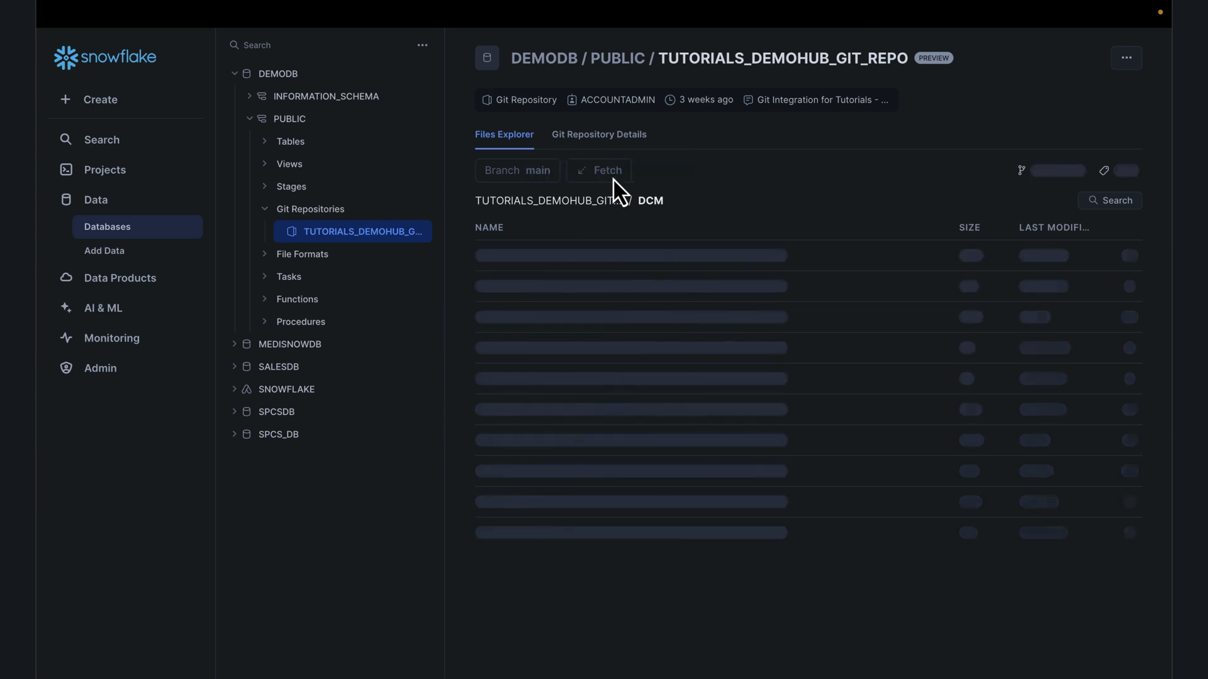
# Complete the fetch so the DCM scripts show 1-week-old updates, and check the repository's … menu
pyautogui.click(599, 171)
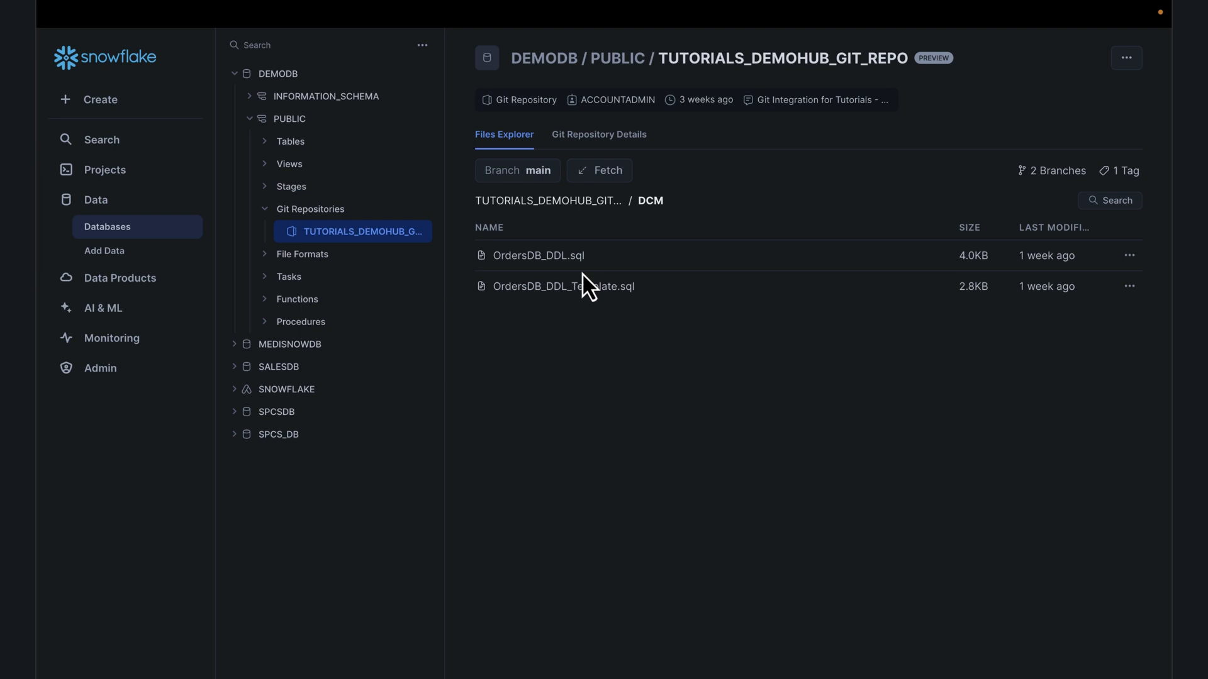
pyautogui.click(1125, 58)
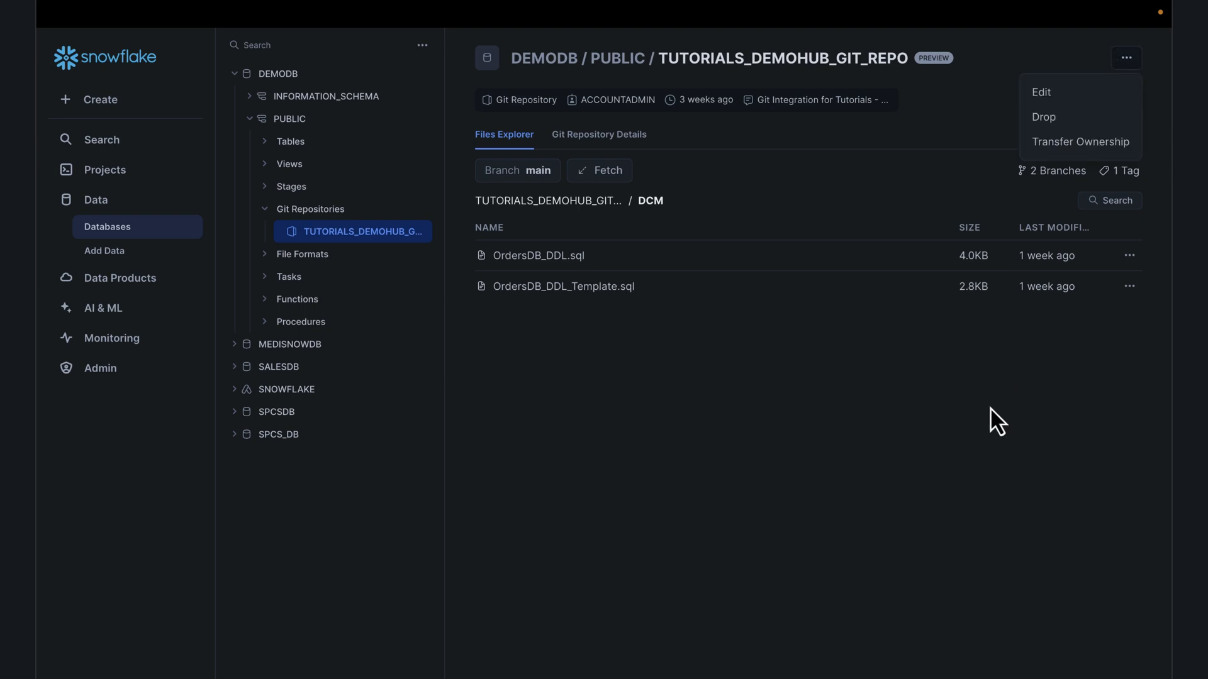
pyautogui.moveTo(1092, 234)
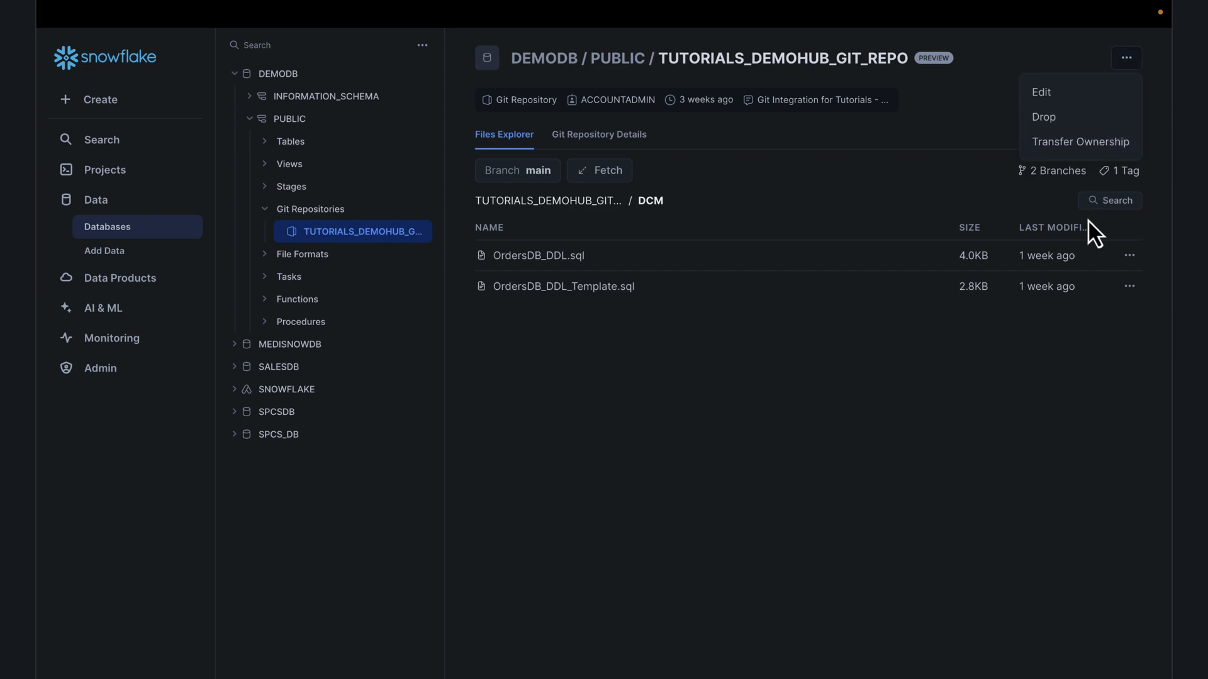
pyautogui.click(597, 335)
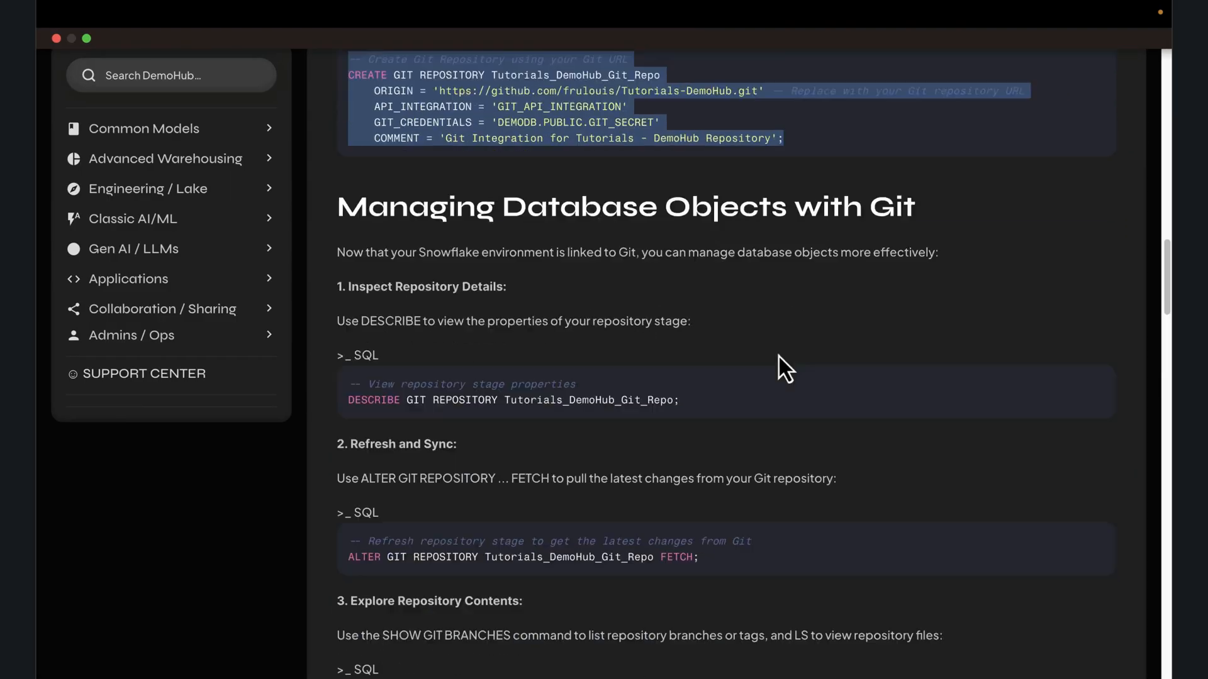
# Read the tutorial's Refresh and Sync, Explore Repository Contents and Executing SQL Scripts from Git sections
pyautogui.scroll(-3)
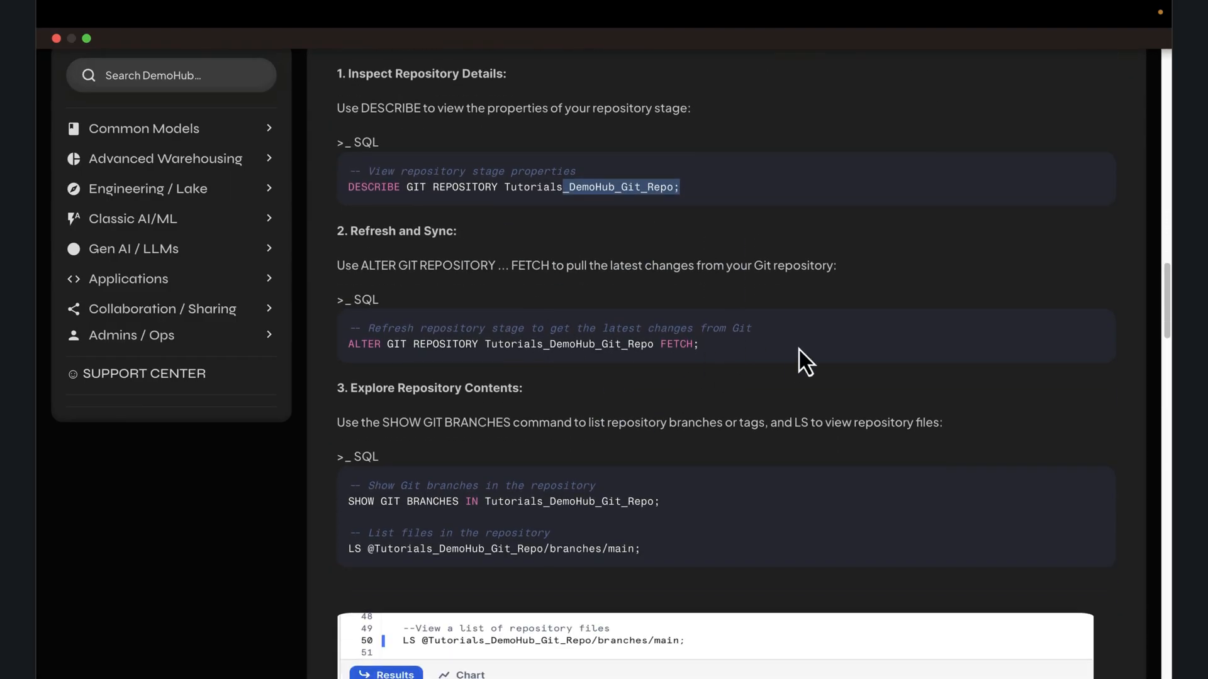
pyautogui.scroll(-3)
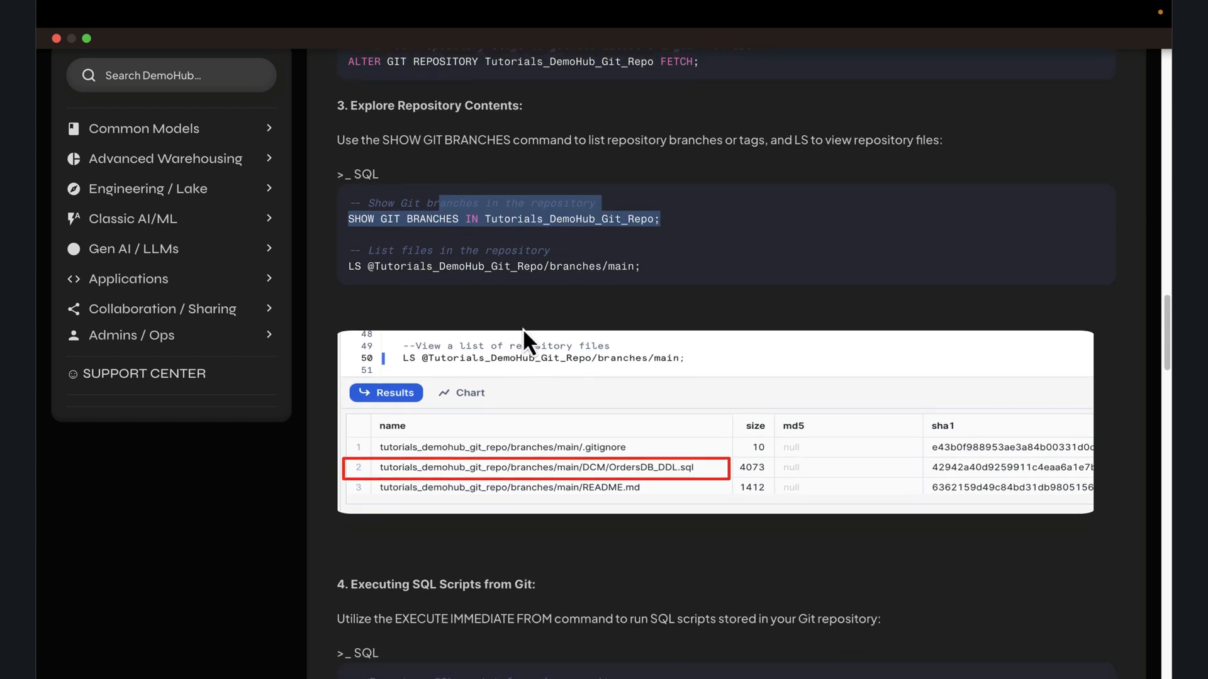
pyautogui.scroll(-3)
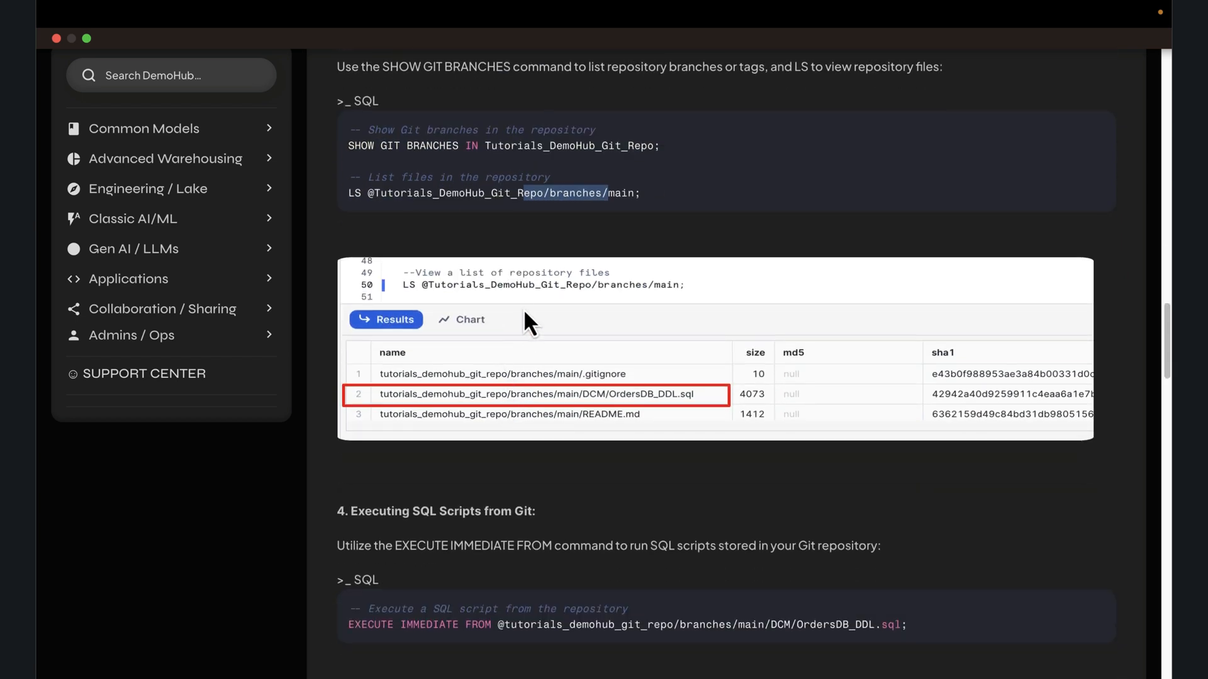
pyautogui.scroll(-3)
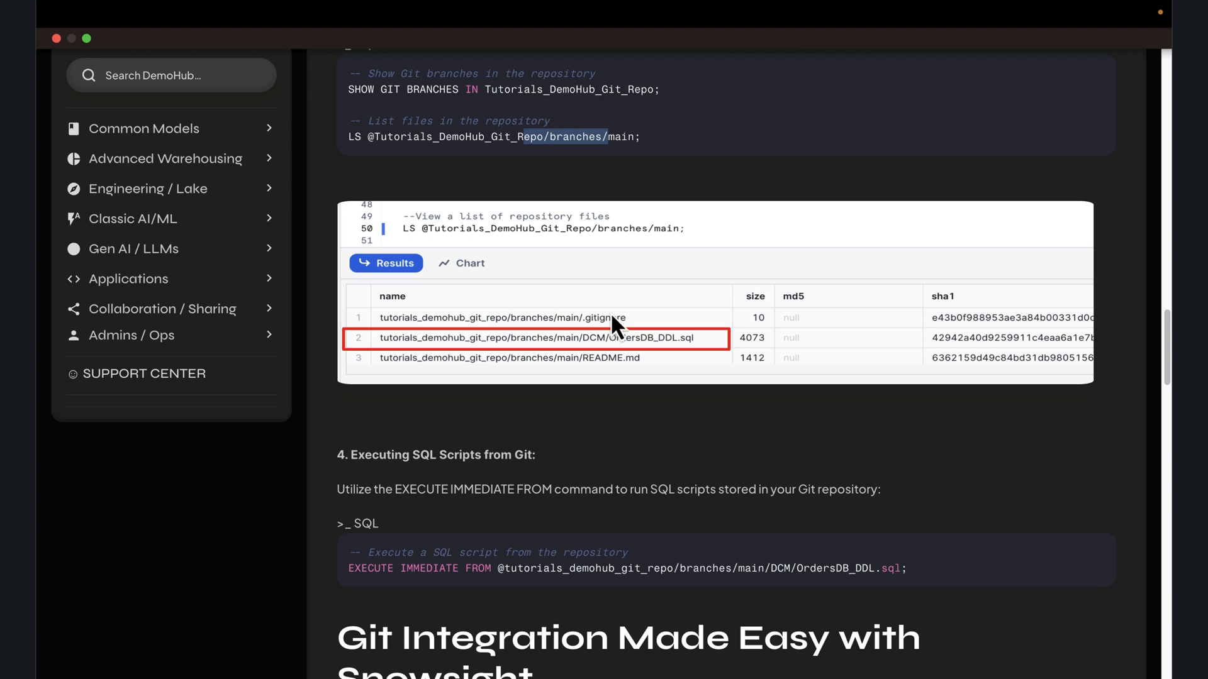
pyautogui.scroll(-3)
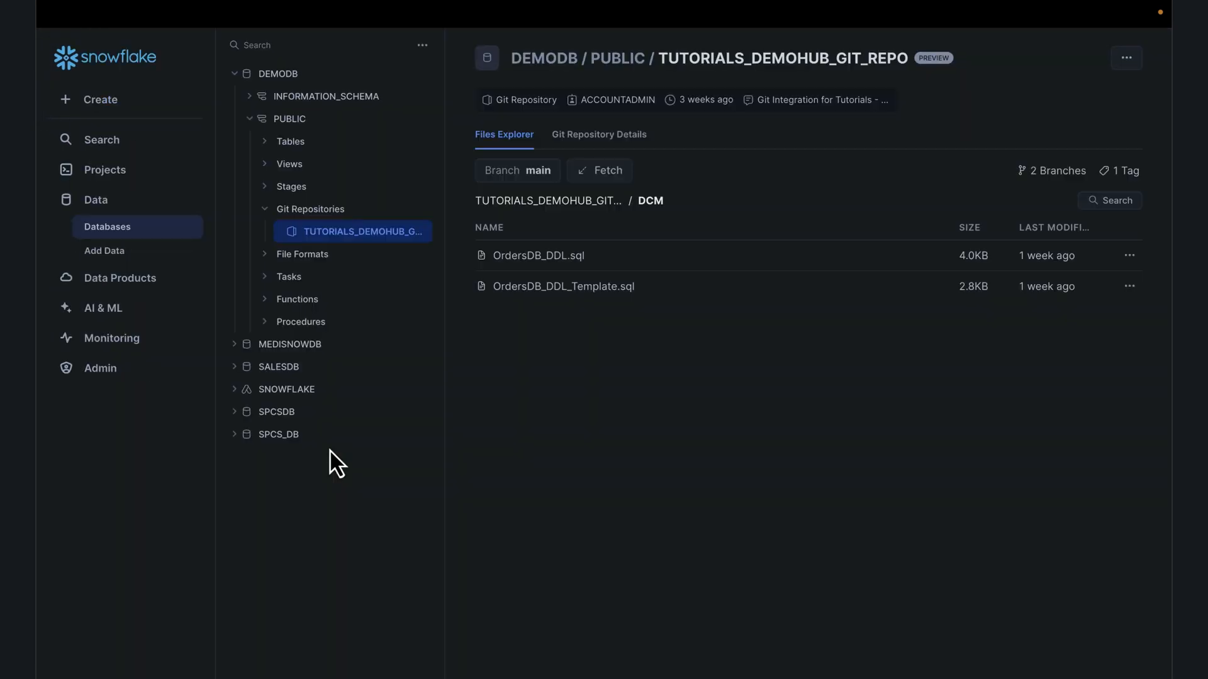
pyautogui.moveTo(332, 433)
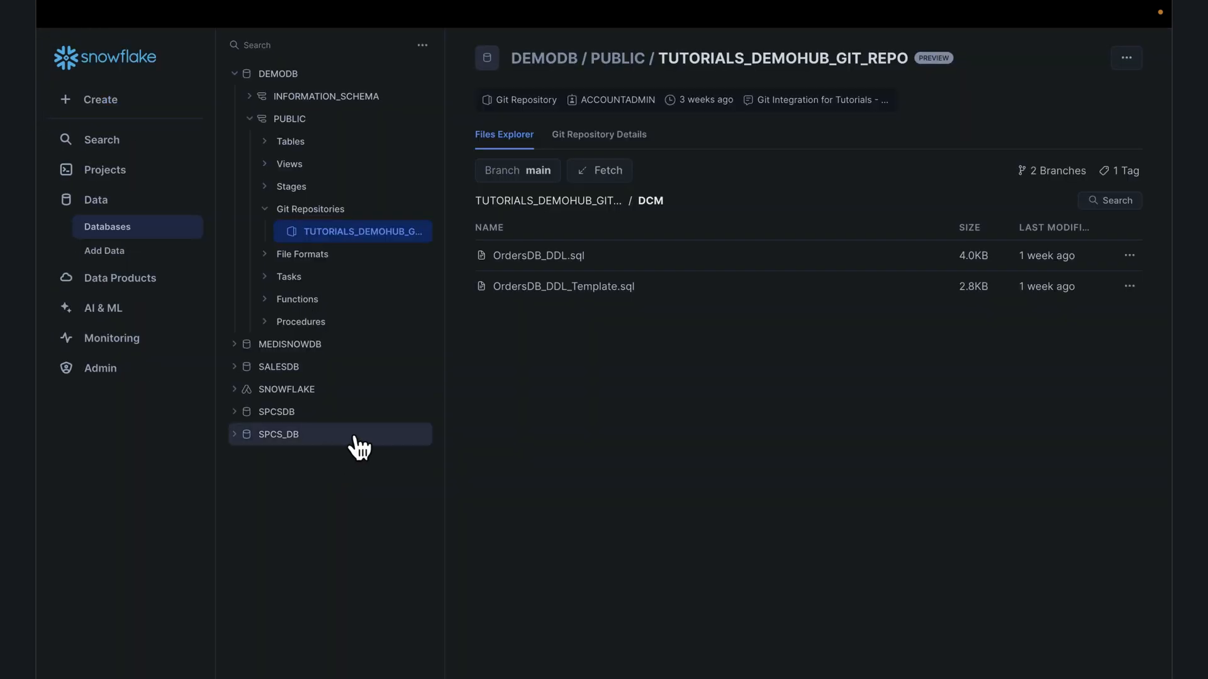
# List OrdersDB_DDL.sql's actions: Copy path, Copy into worksheet, Execute immediate and Download
pyautogui.click(1129, 255)
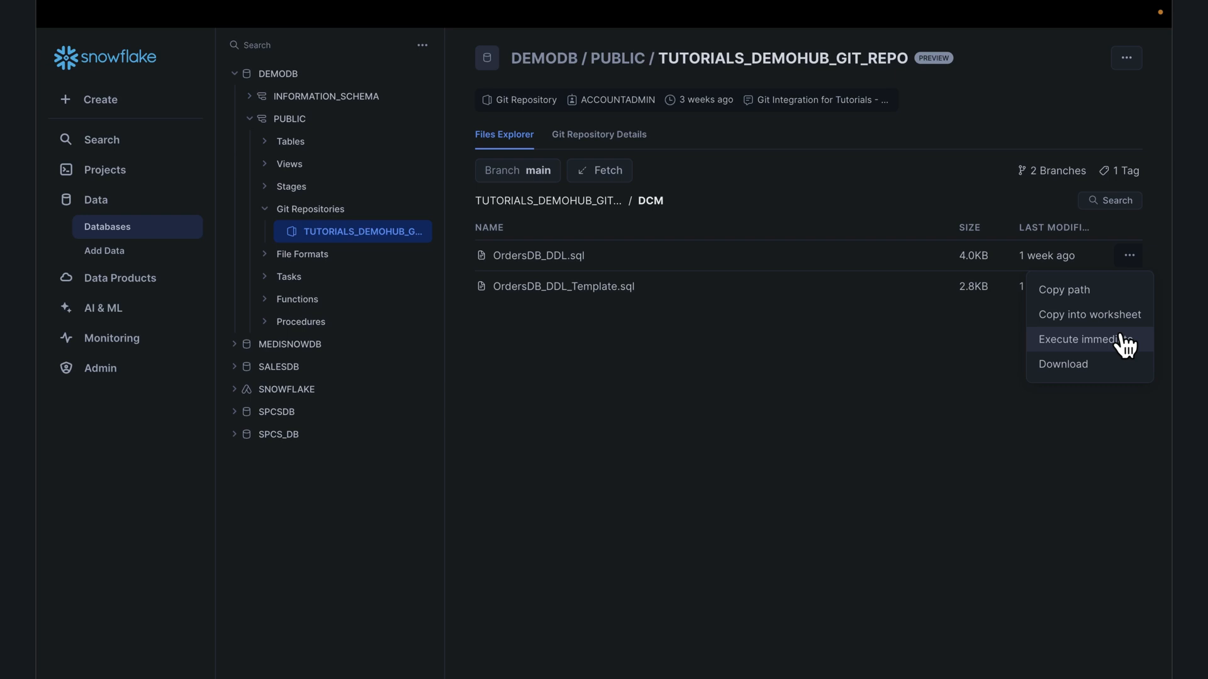
pyautogui.moveTo(643, 282)
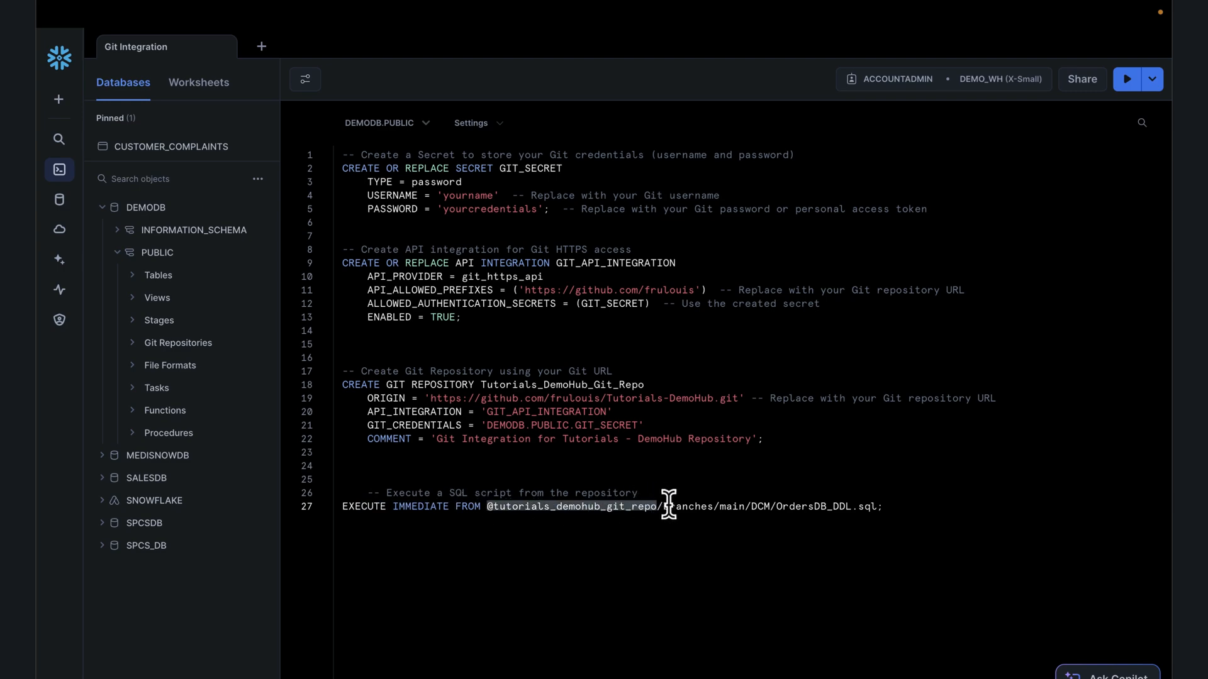
# Highlight the OrdersDB_DDL.sql repository path in the line 27 EXECUTE IMMEDIATE FROM statement
pyautogui.moveTo(667, 506); pyautogui.dragTo(770, 506)
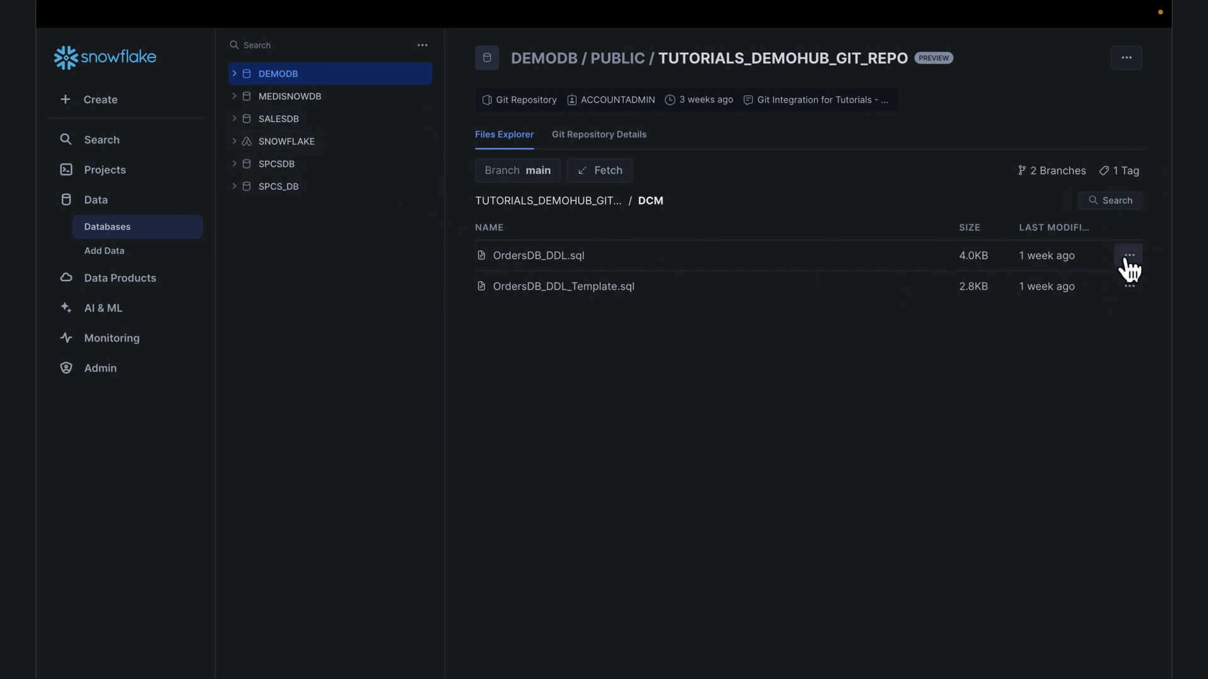
# Run OrdersDB_DDL.sql with Execute immediate and review the script preview
pyautogui.click(1128, 255)
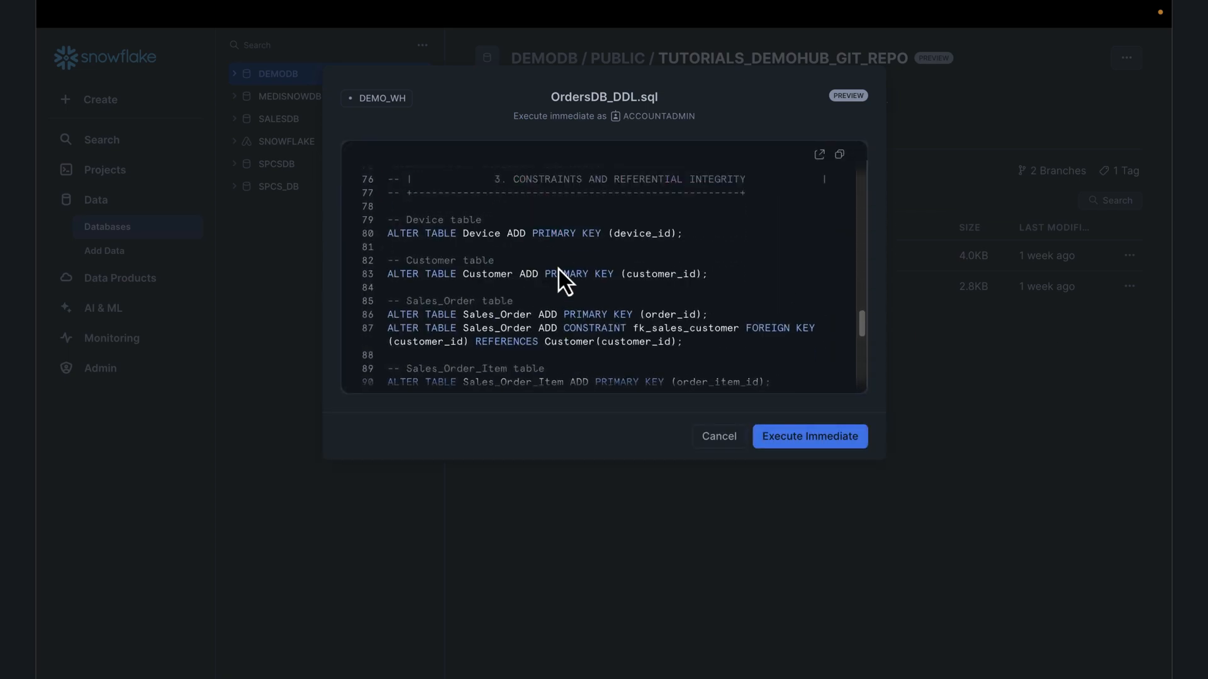
pyautogui.scroll(-3)
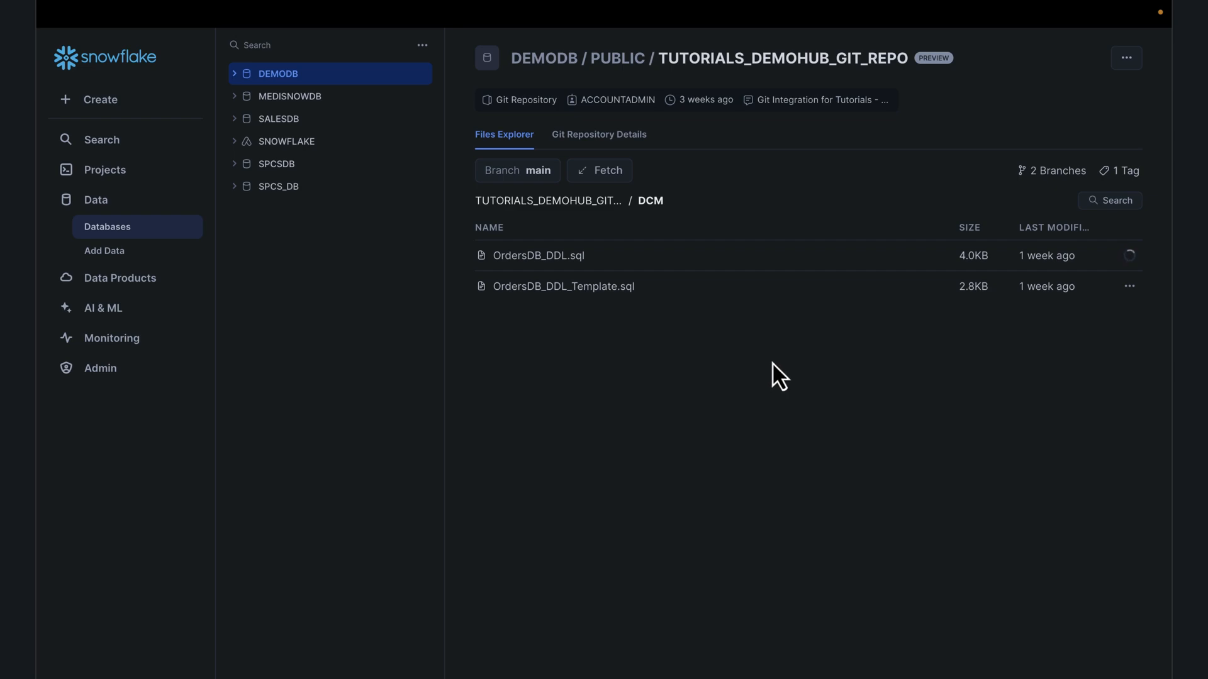
pyautogui.moveTo(454, 134)
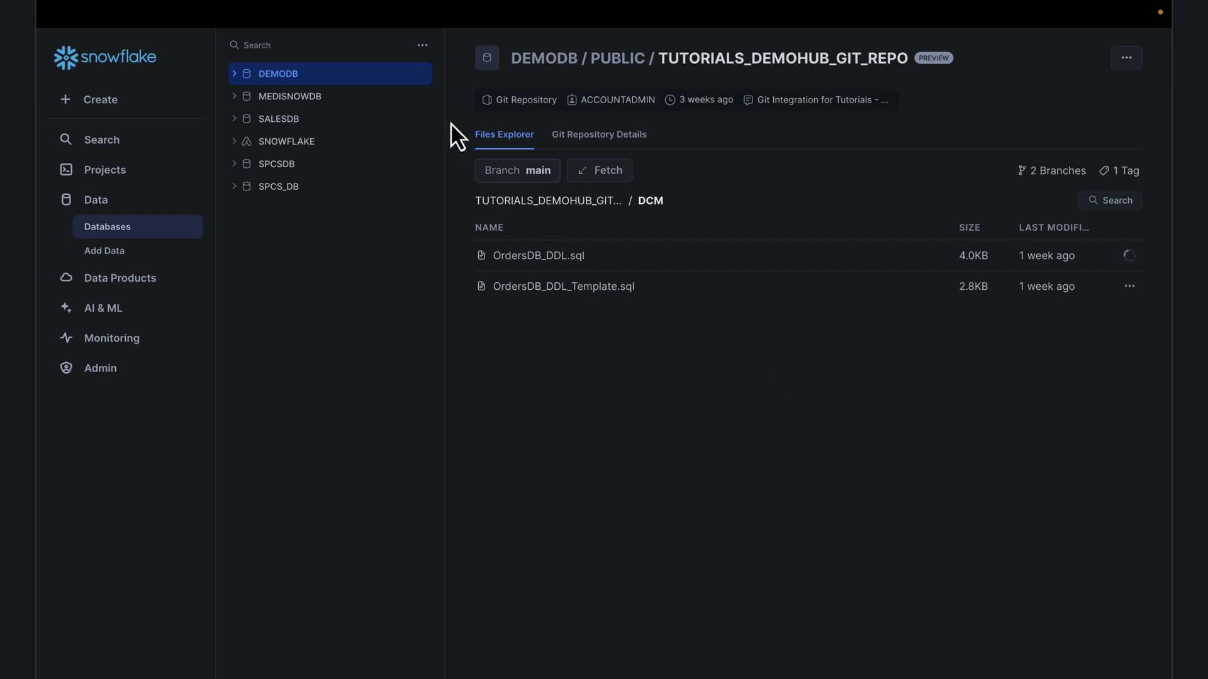
pyautogui.moveTo(445, 128)
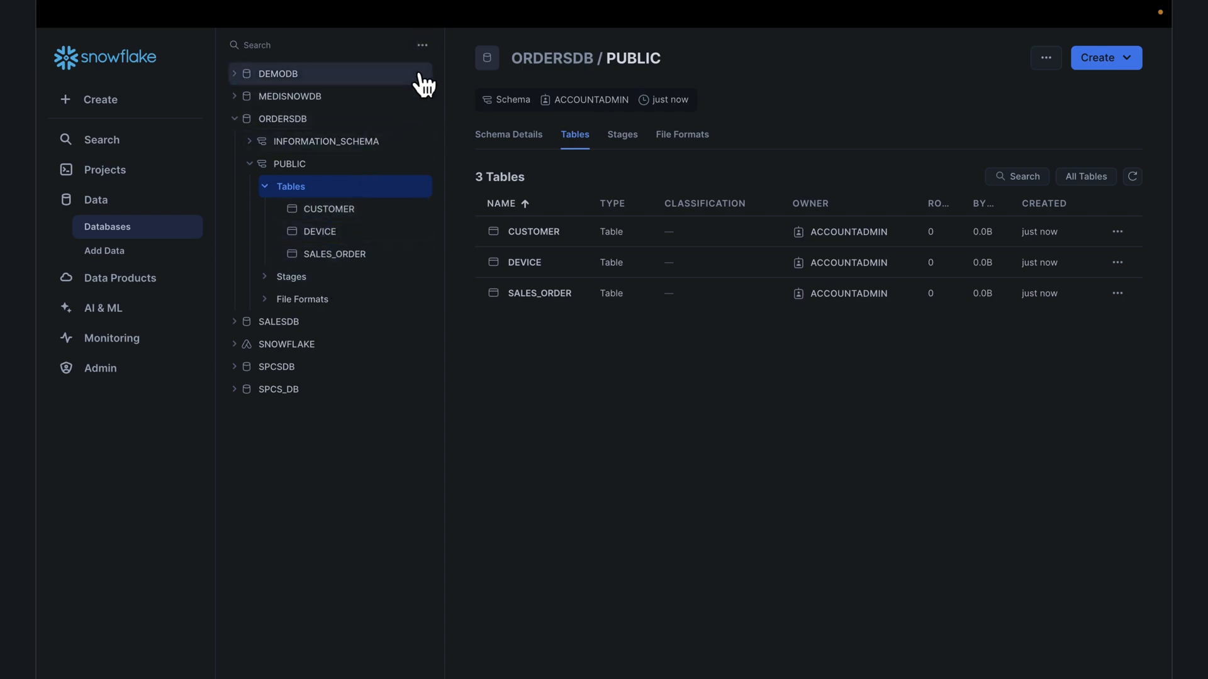
# Open ORDERSDB.PUBLIC's CUSTOMER table and refresh its Data Preview to show 100 rows
pyautogui.click(261, 185)
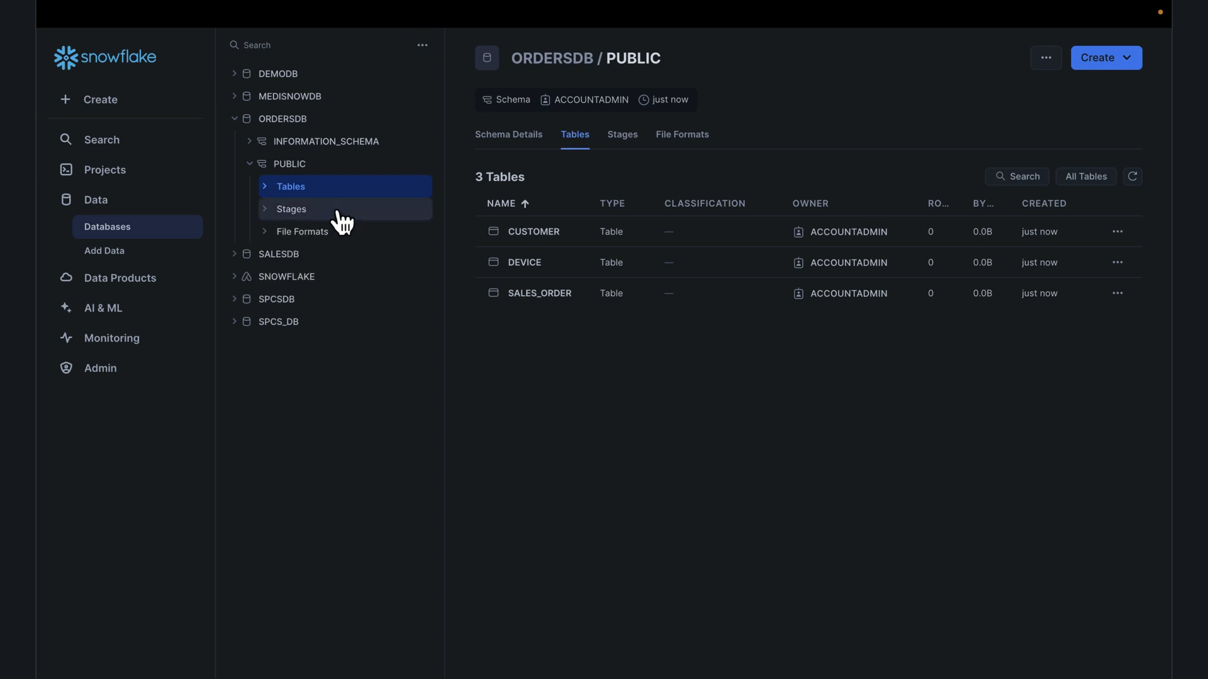
pyautogui.click(533, 233)
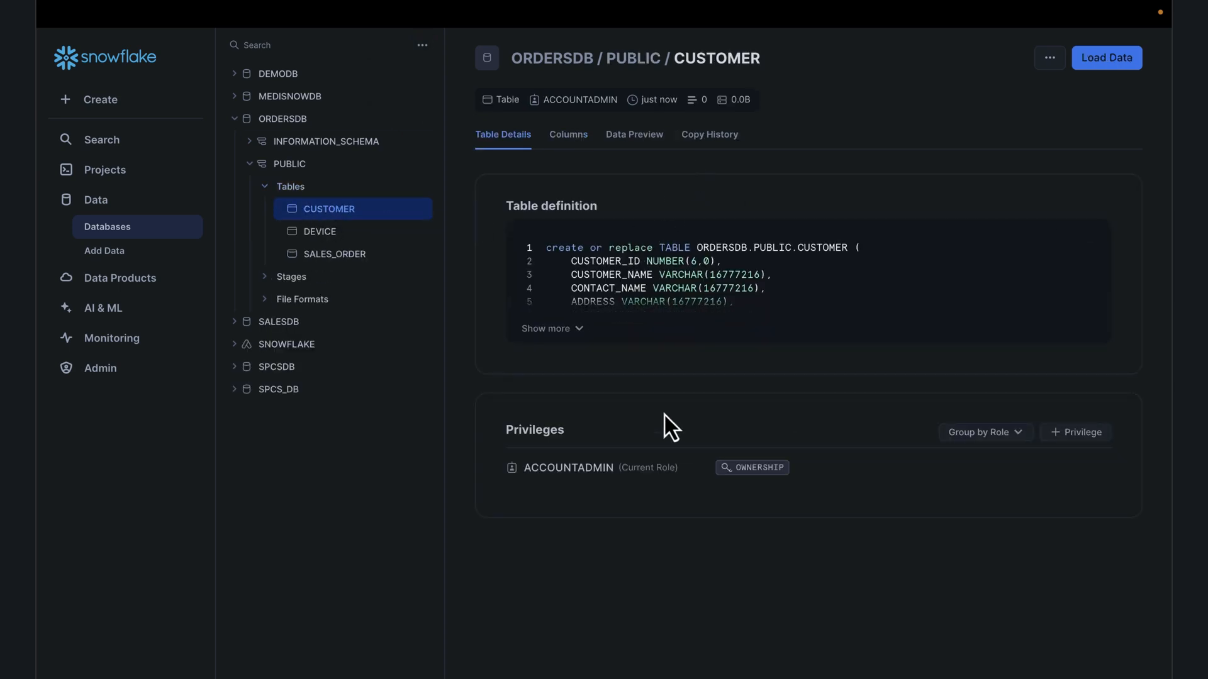
pyautogui.click(633, 134)
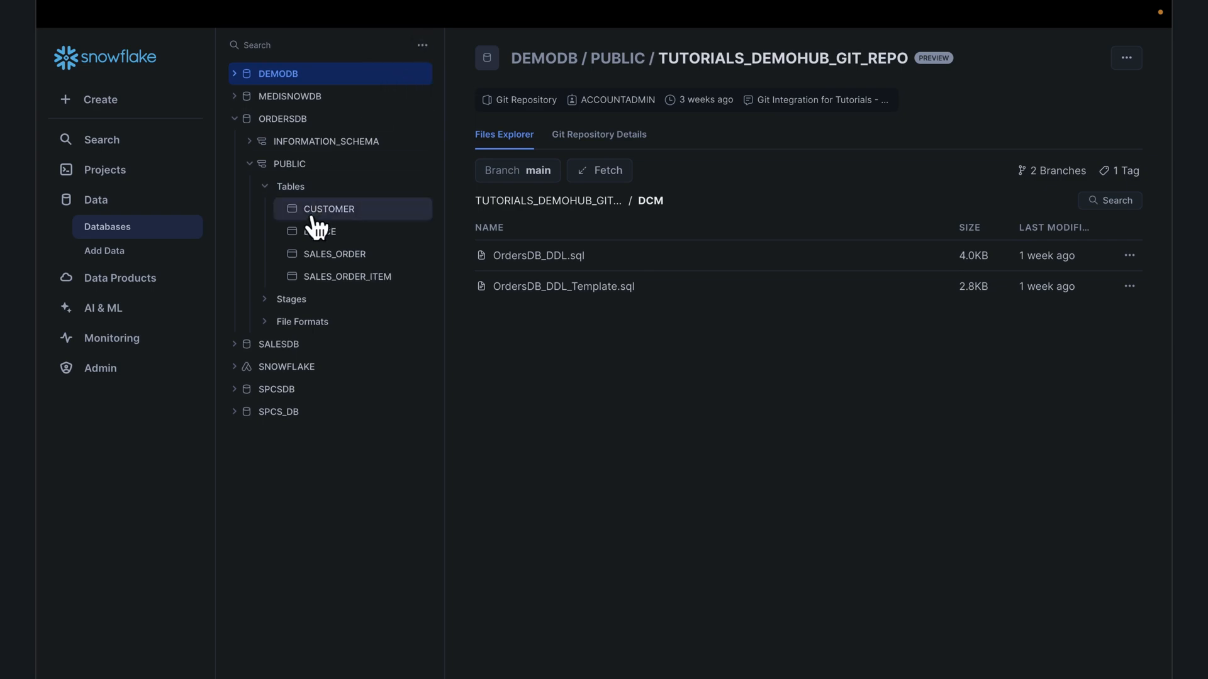
pyautogui.click(329, 209)
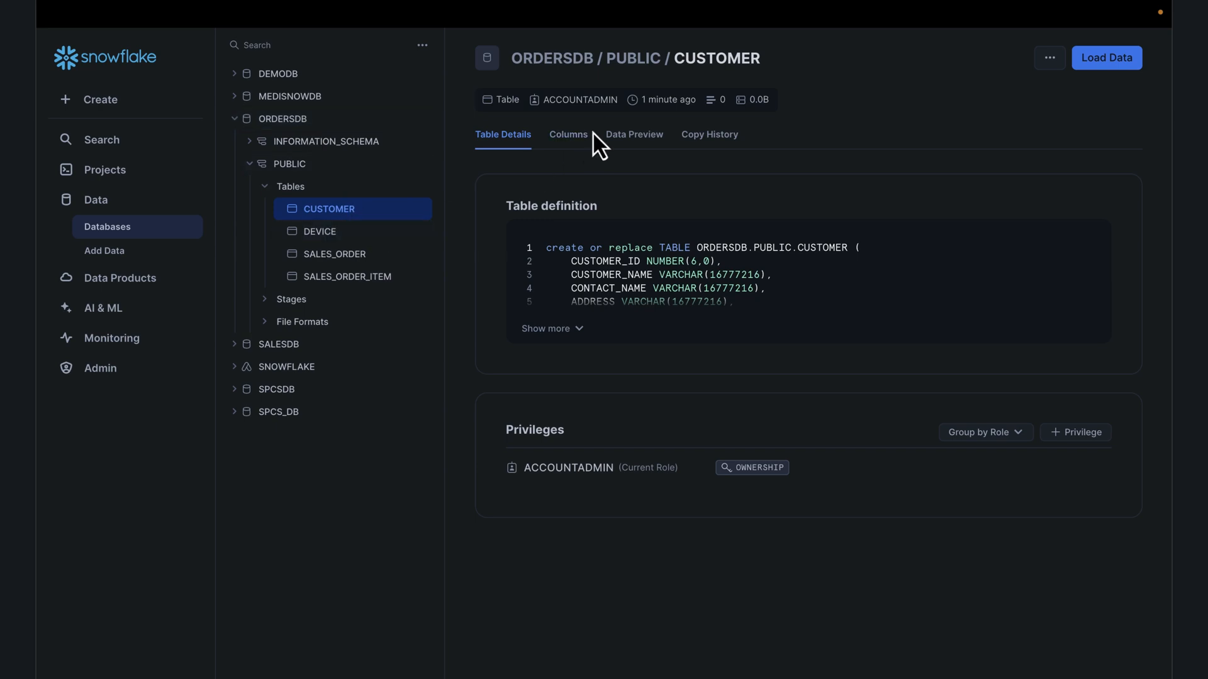
pyautogui.click(633, 134)
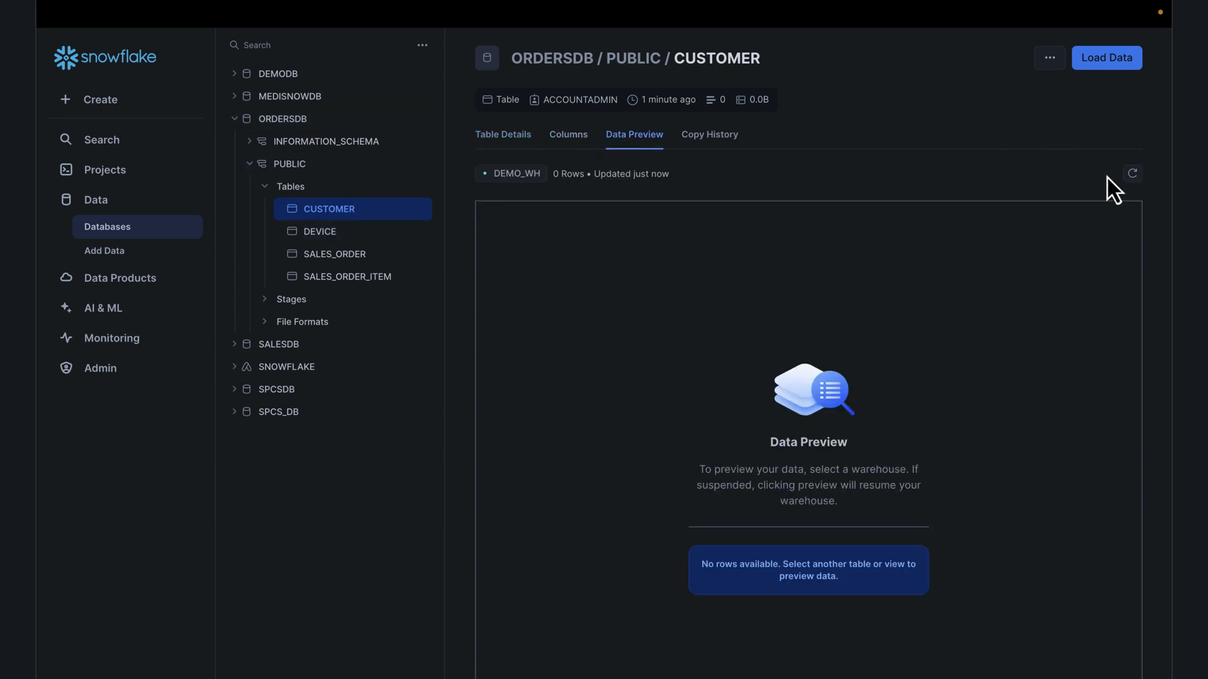
pyautogui.click(1132, 173)
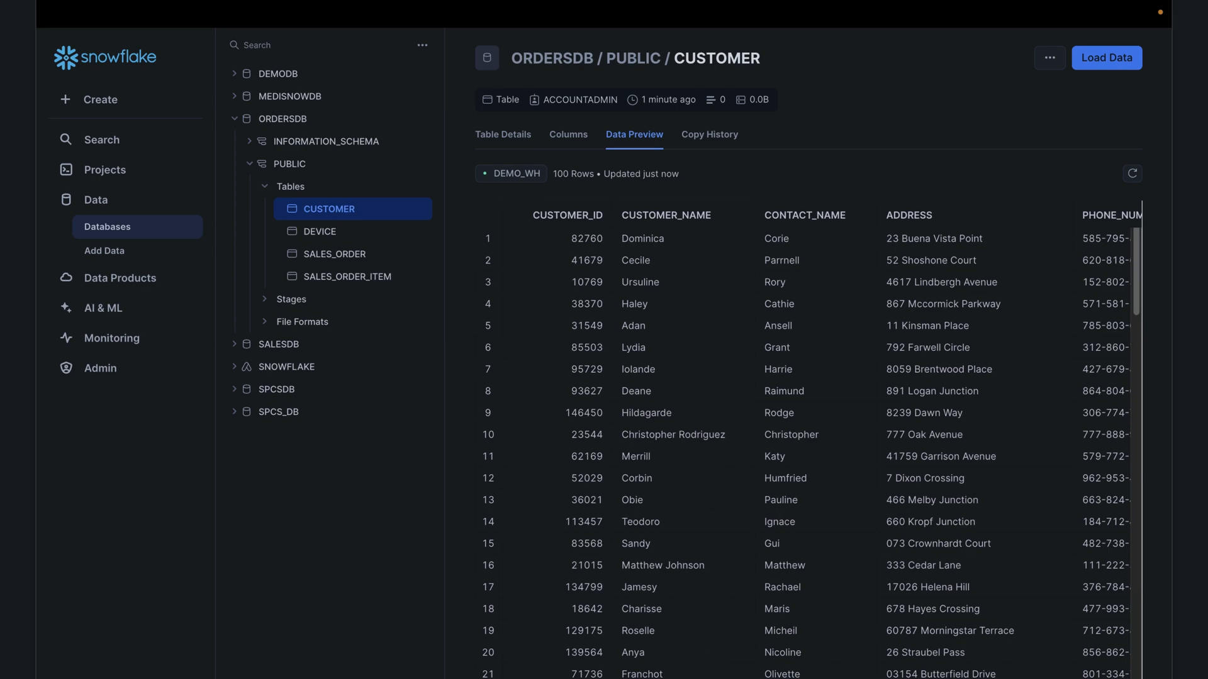
pyautogui.hscroll(3)
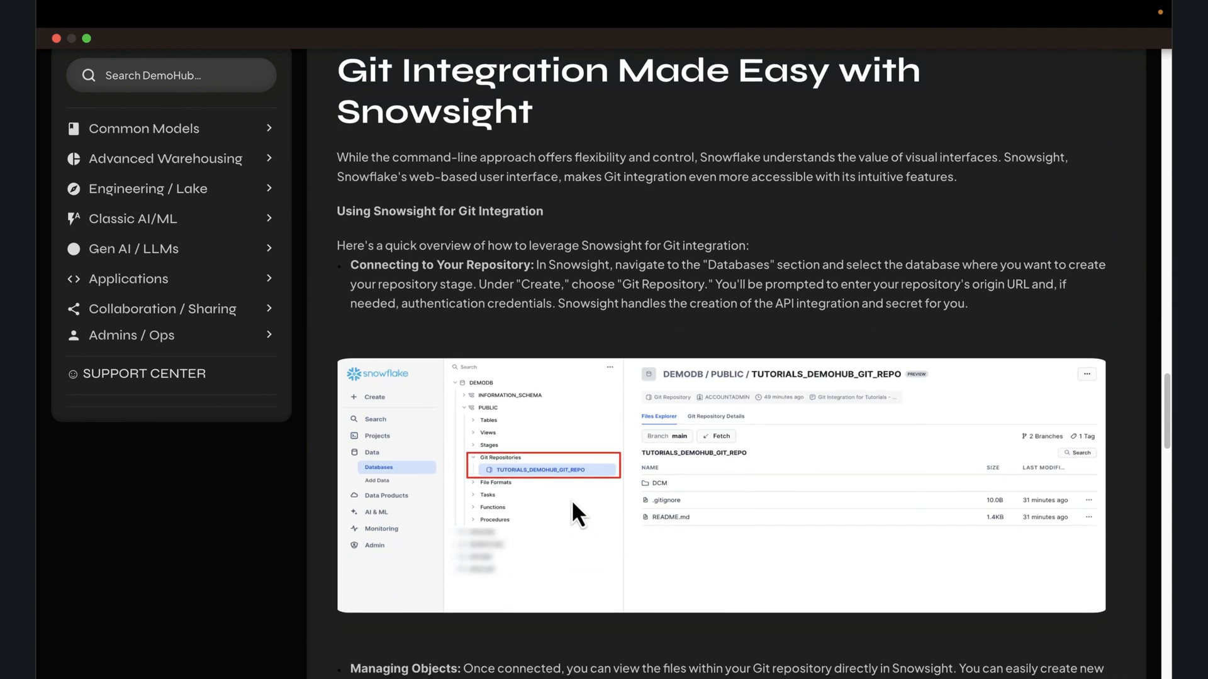
pyautogui.scroll(-3)
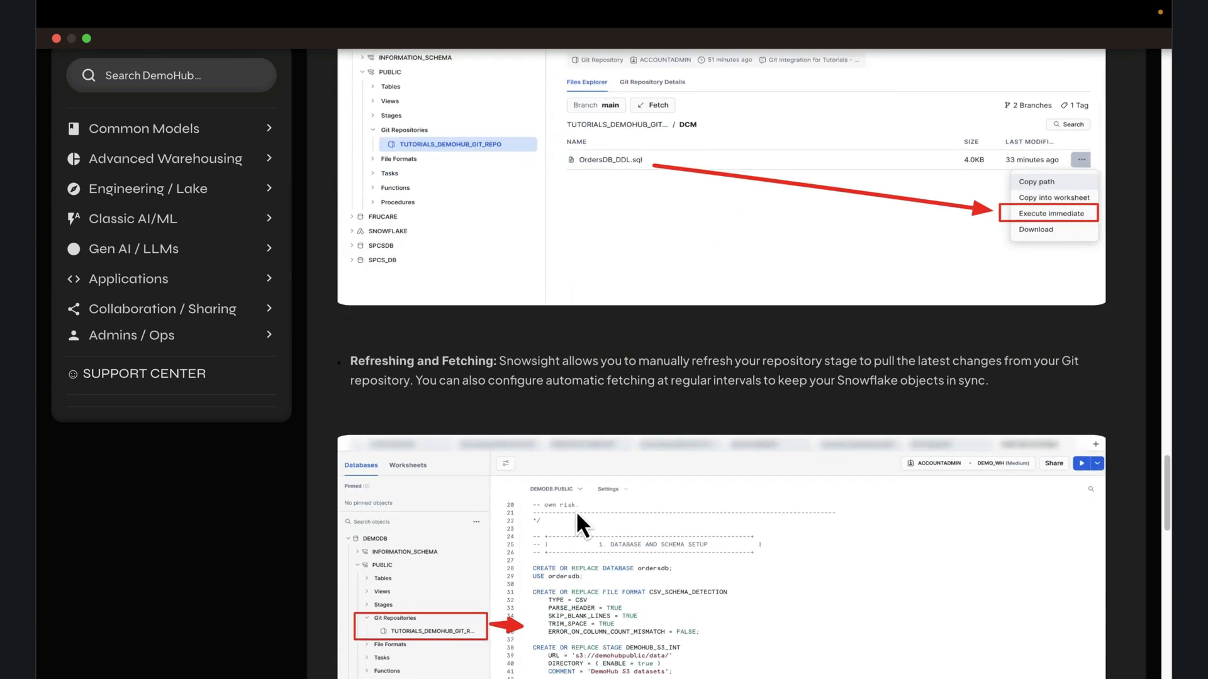
pyautogui.scroll(-3)
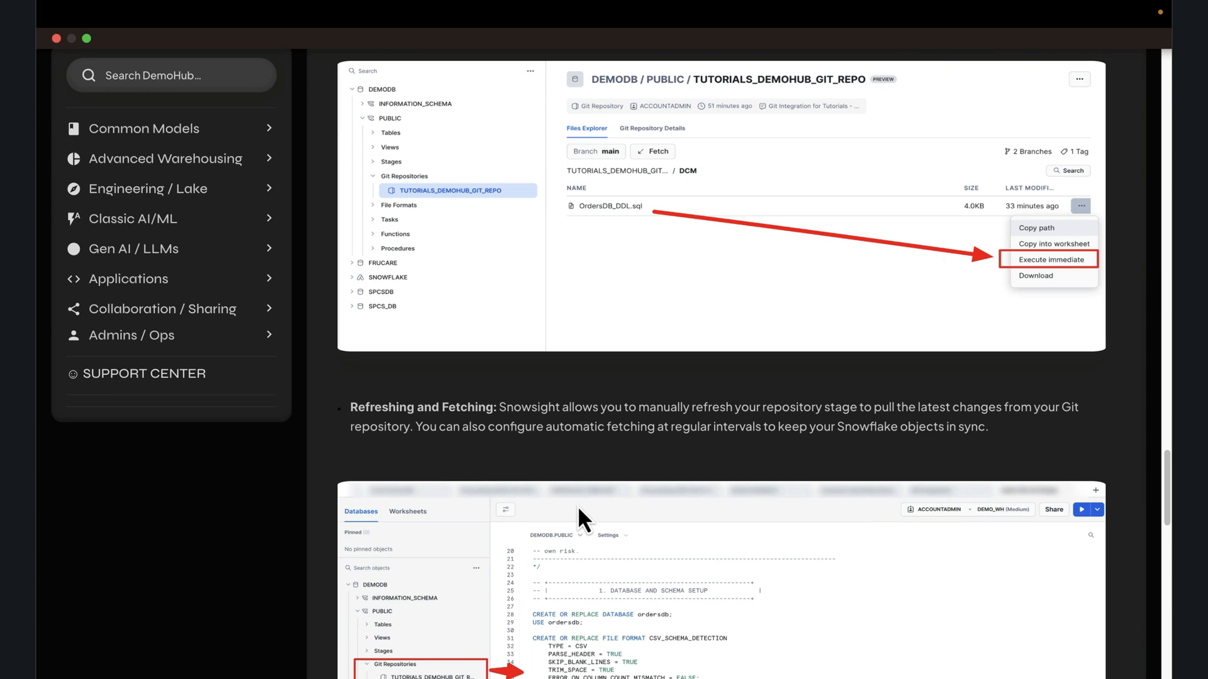
pyautogui.moveTo(576, 511)
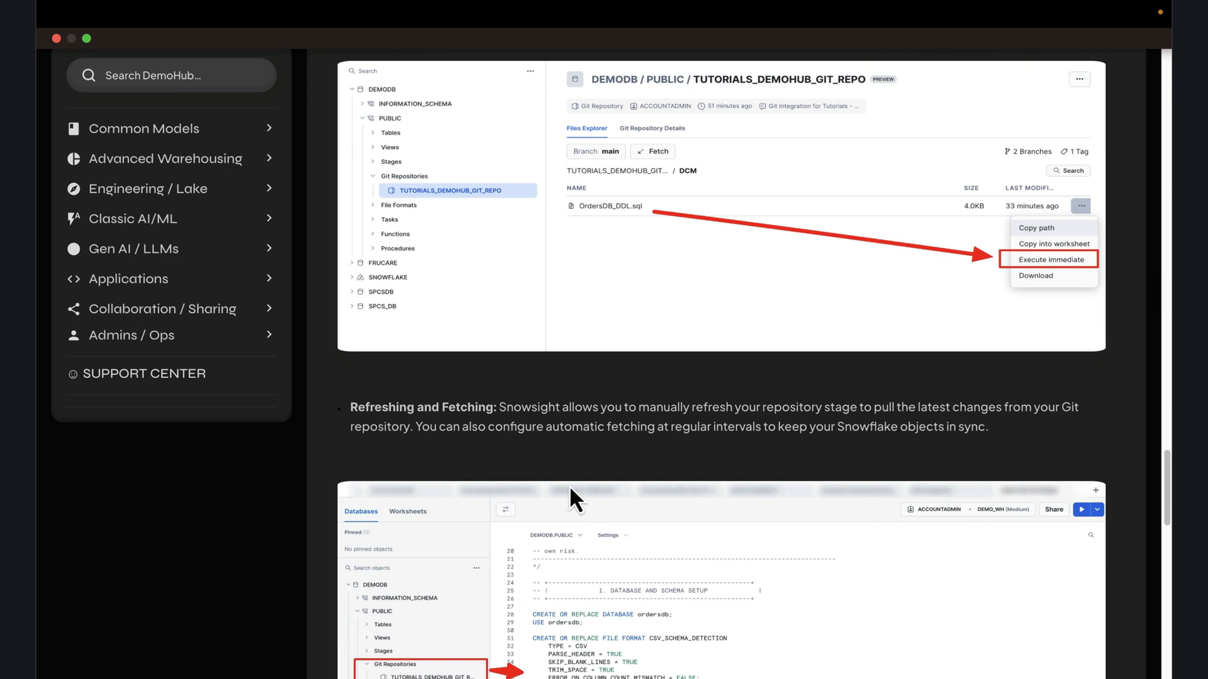
pyautogui.moveTo(587, 491)
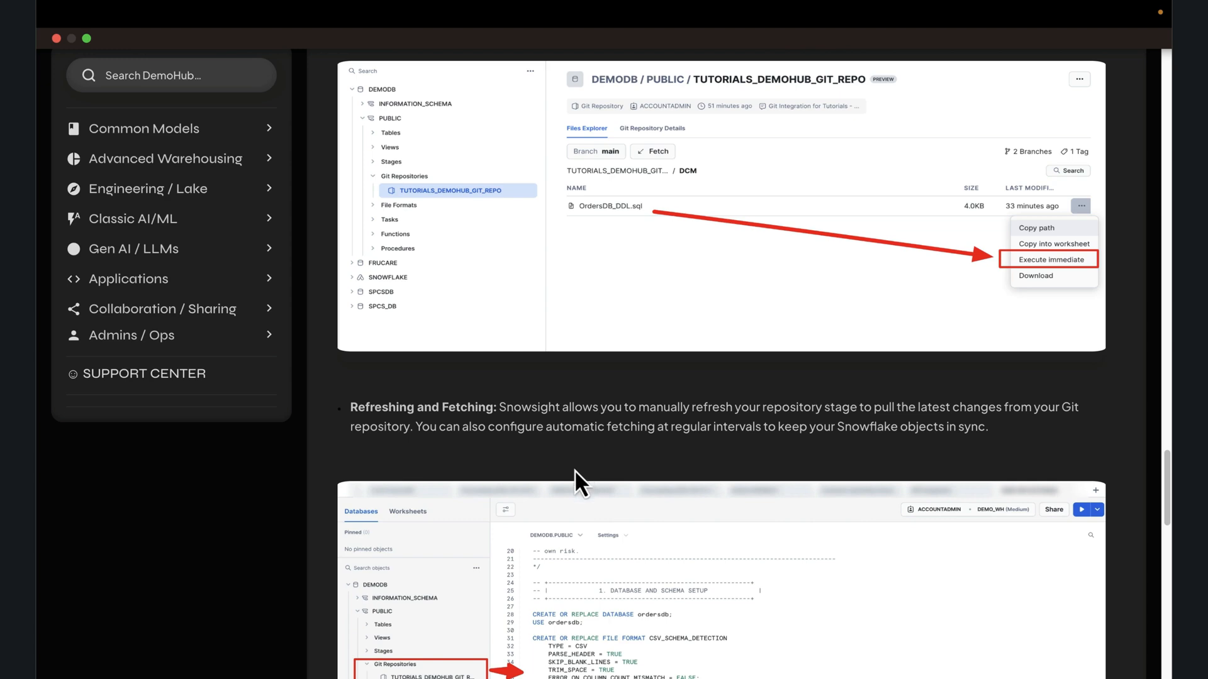
pyautogui.moveTo(587, 477)
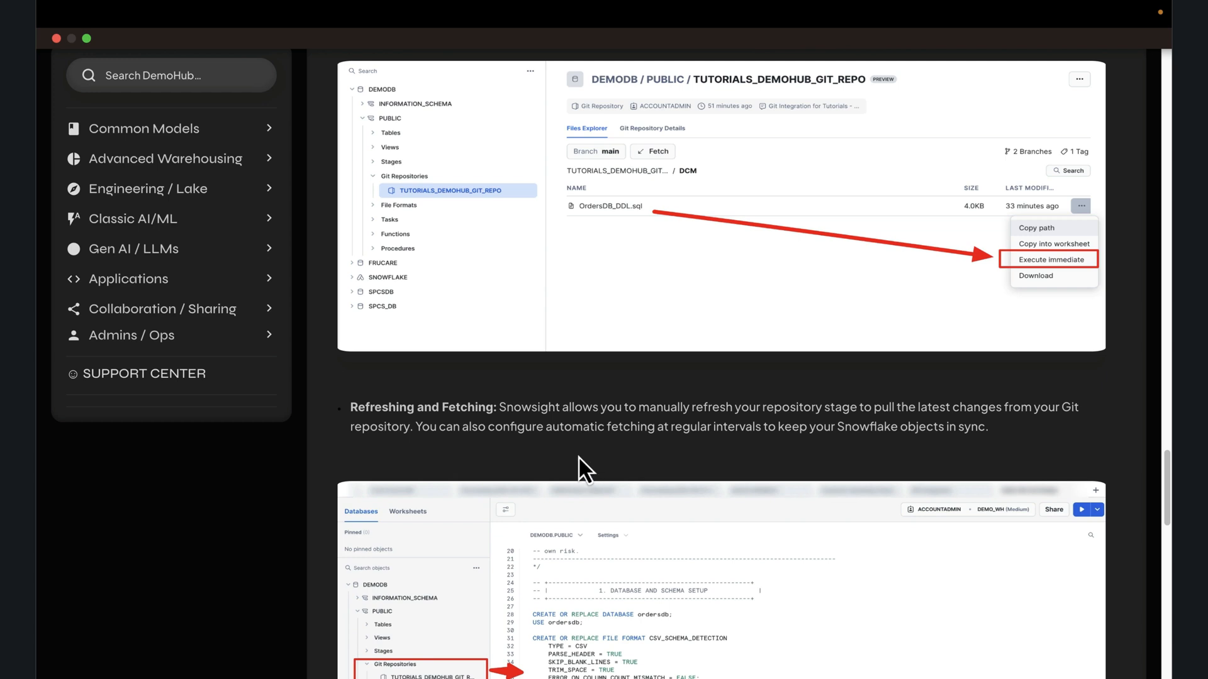
pyautogui.moveTo(554, 464)
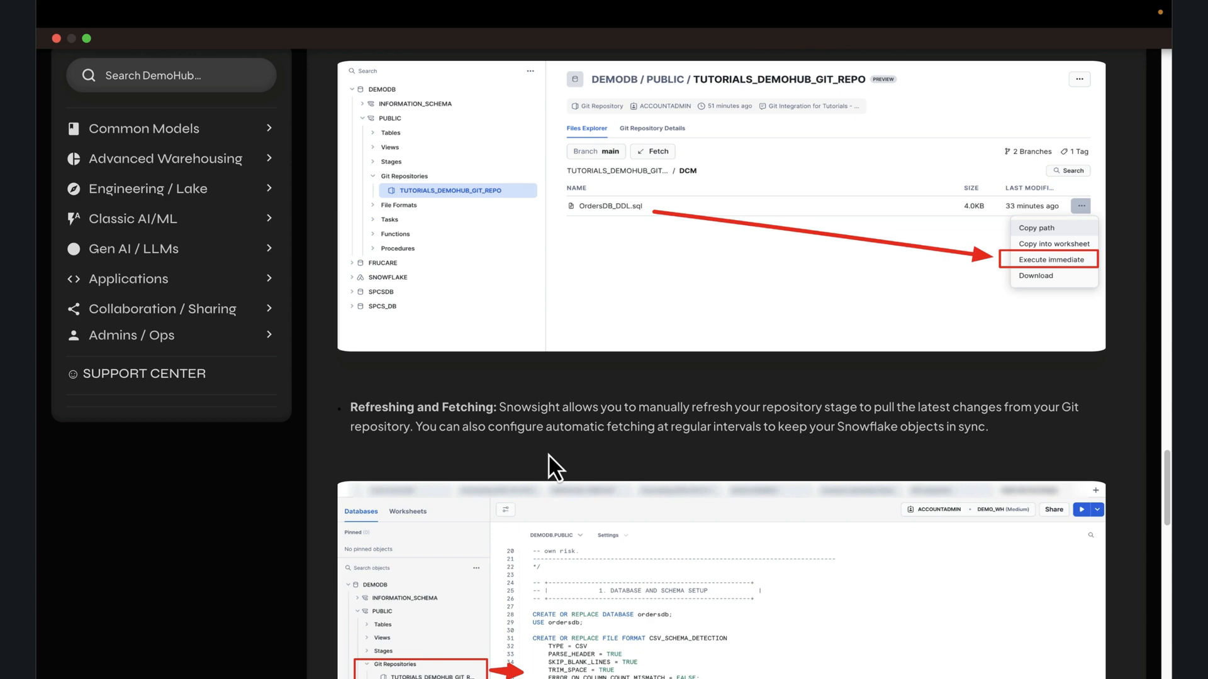
pyautogui.scroll(-3)
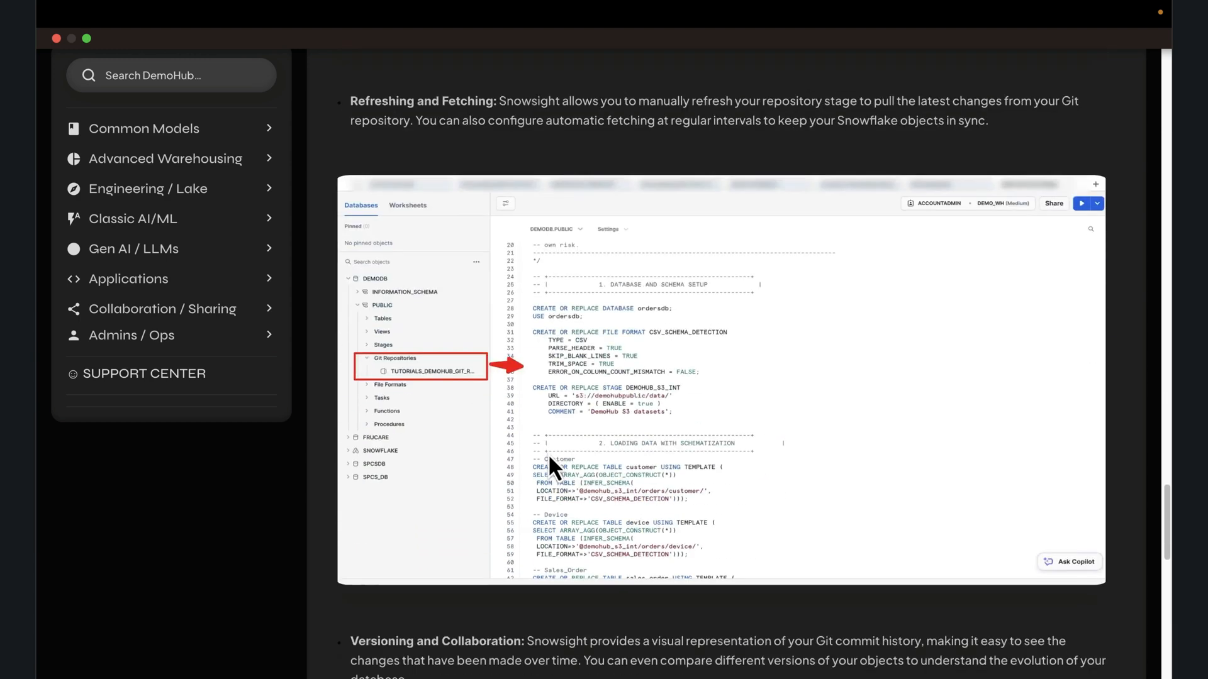
pyautogui.scroll(-3)
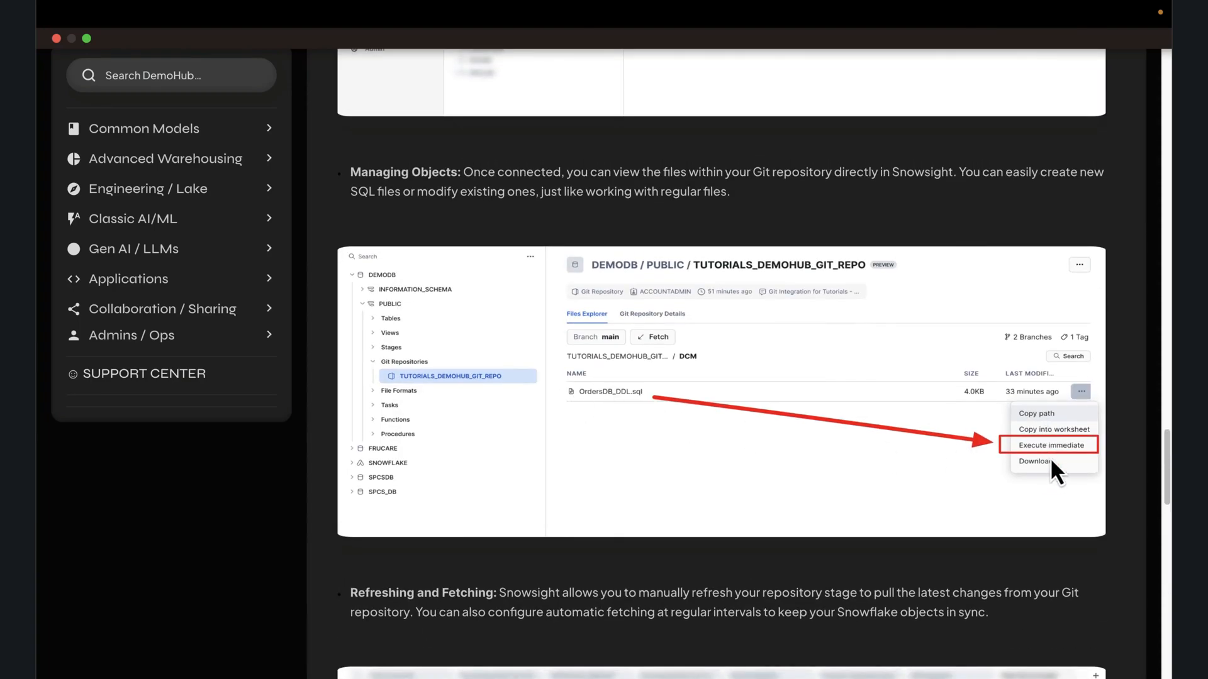
pyautogui.moveTo(837, 322)
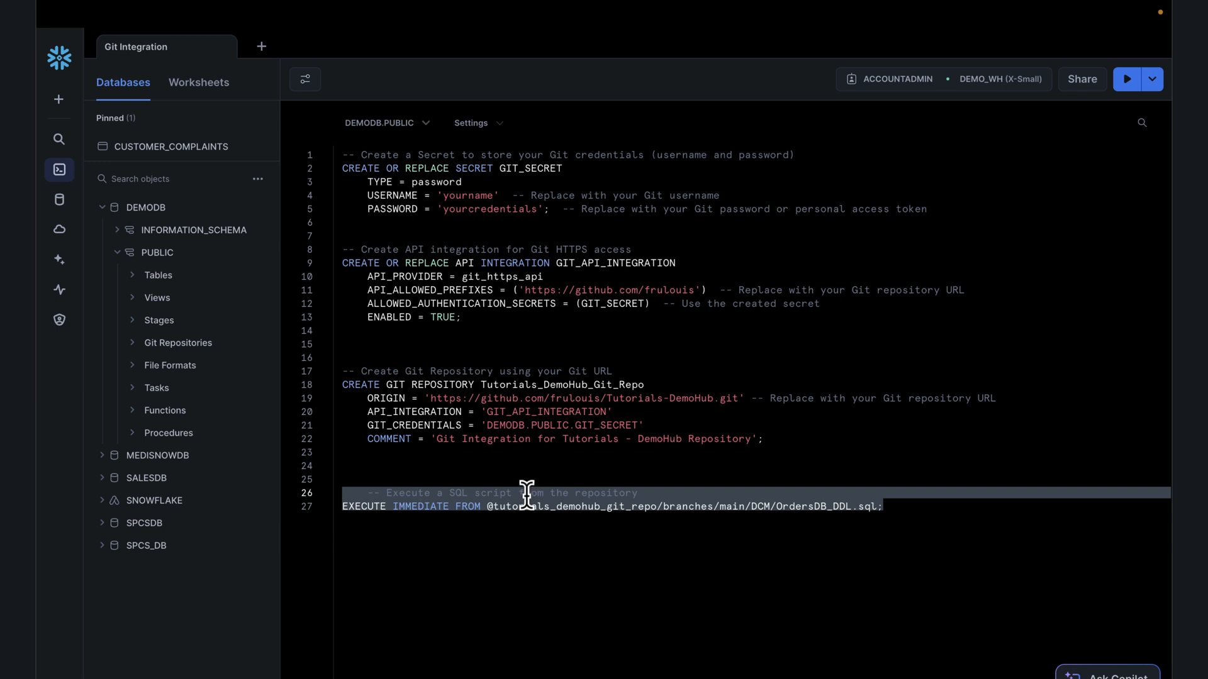
pyautogui.moveTo(522, 495)
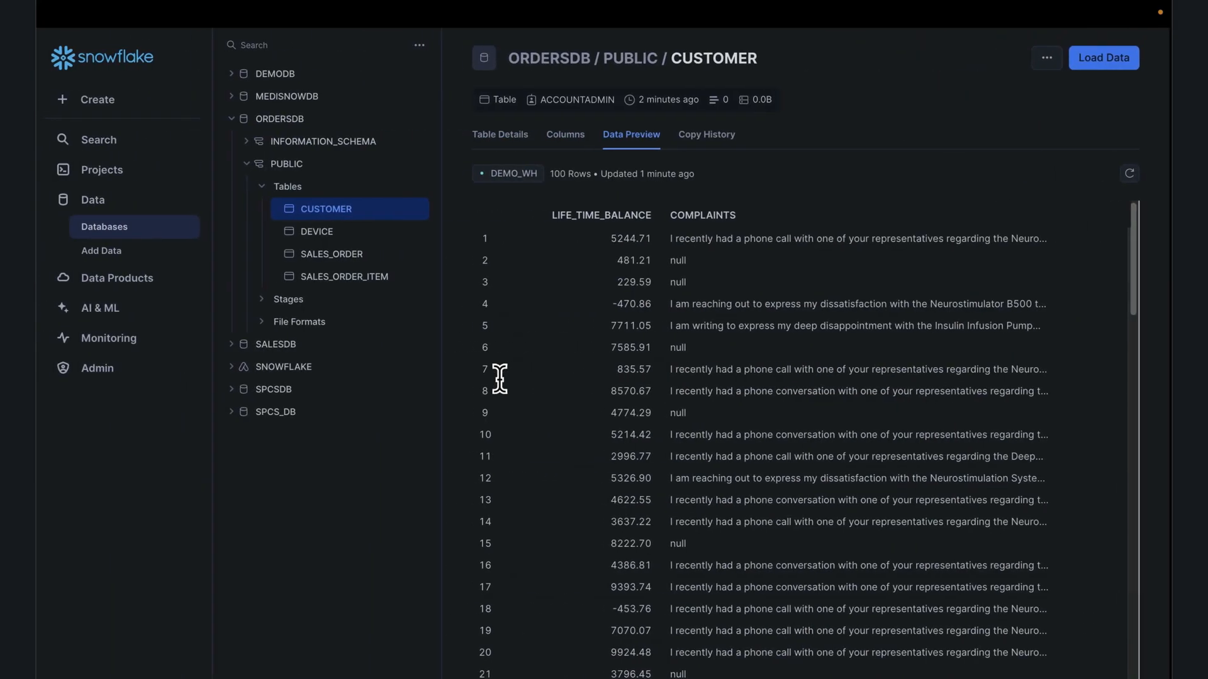
# Expand the DEMODB database in the Databases browser
pyautogui.click(274, 73)
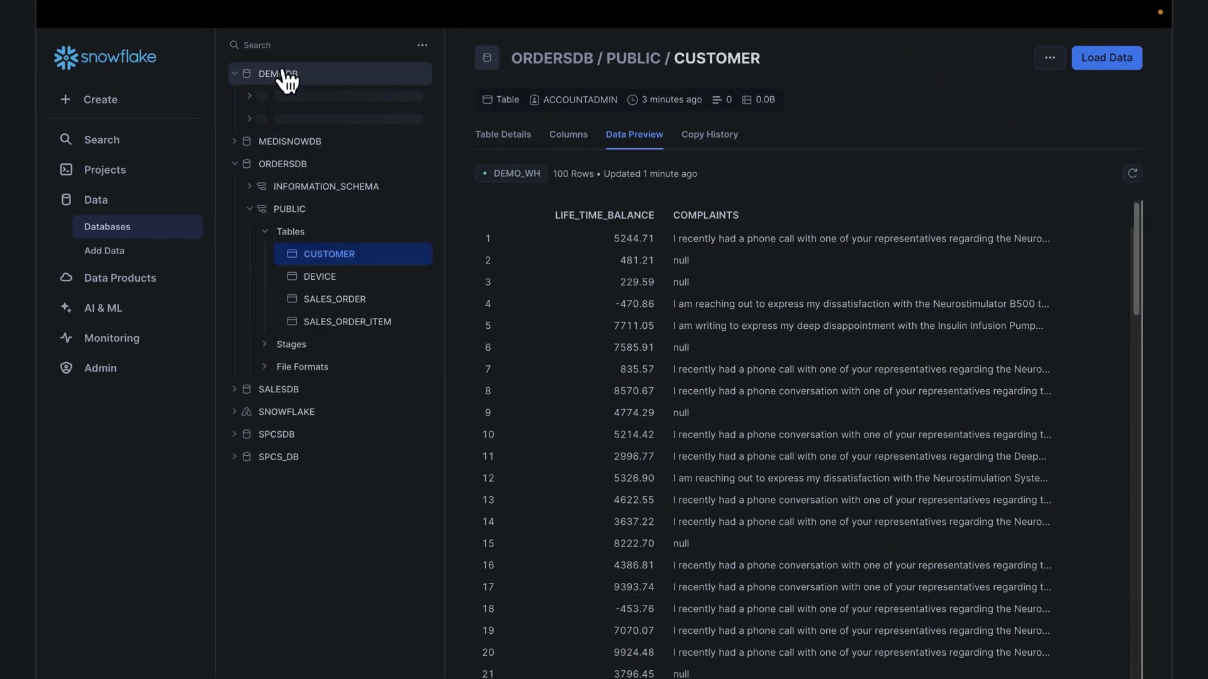
pyautogui.click(277, 73)
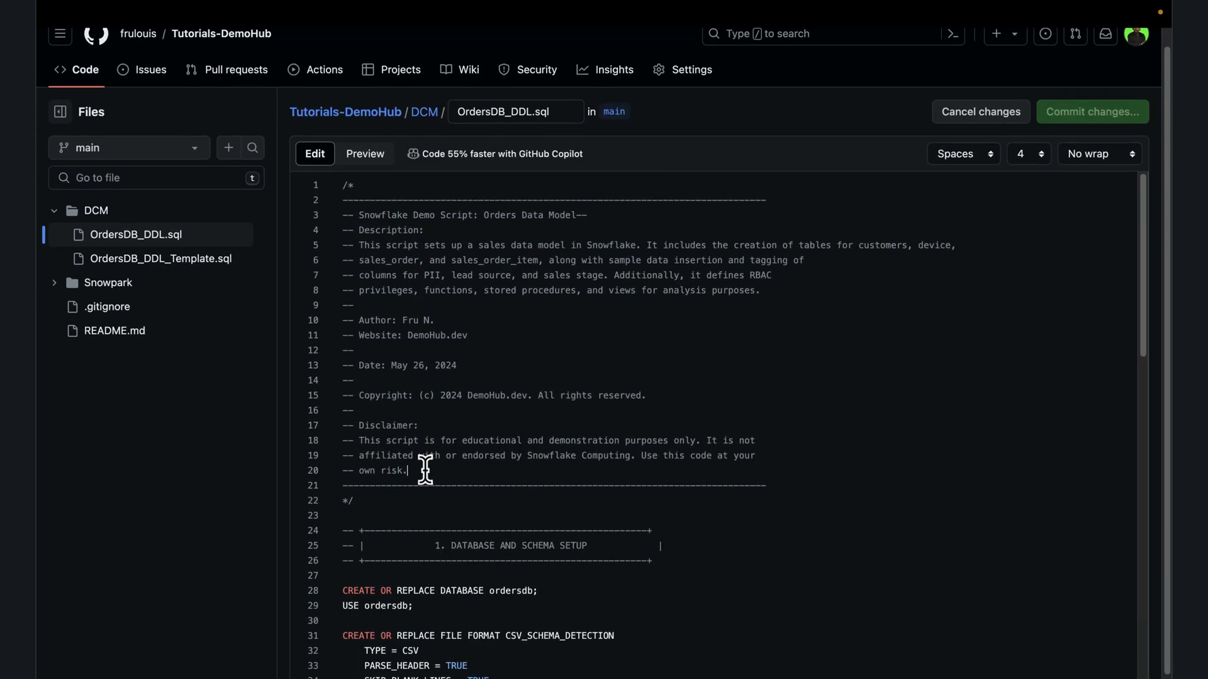
# Append 'Updated.' to line 20 of OrdersDB_DDL.sql and commit it to main
pyautogui.write('Updated.')
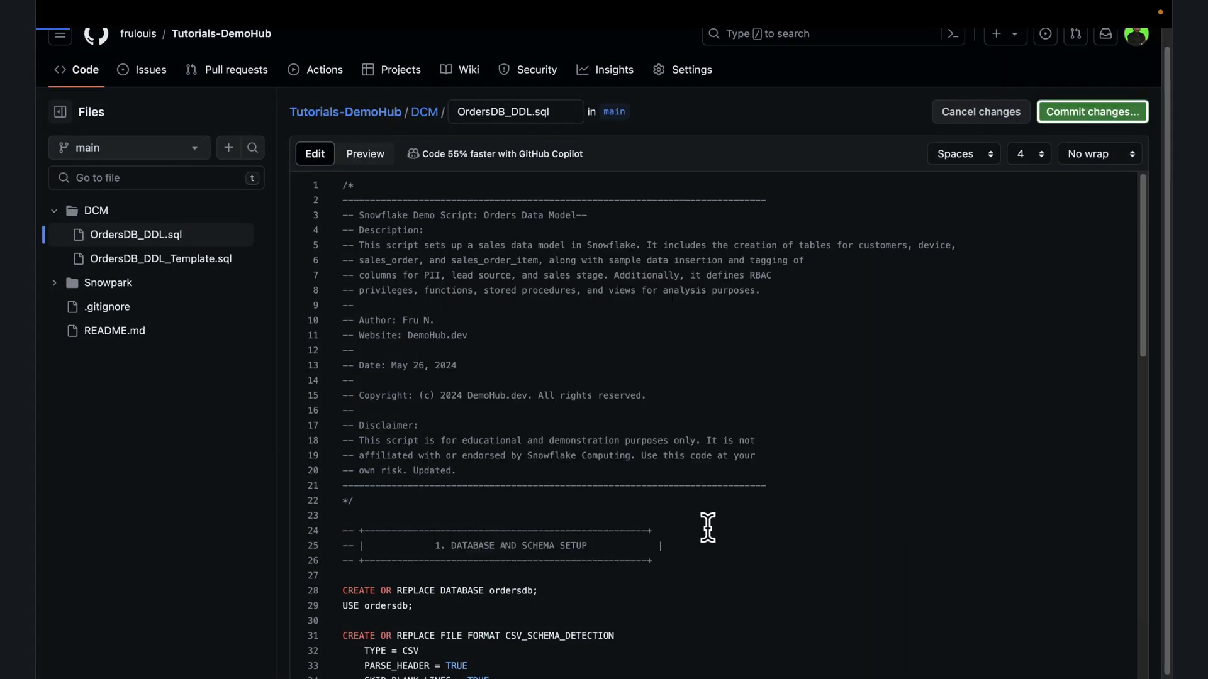
pyautogui.click(1091, 112)
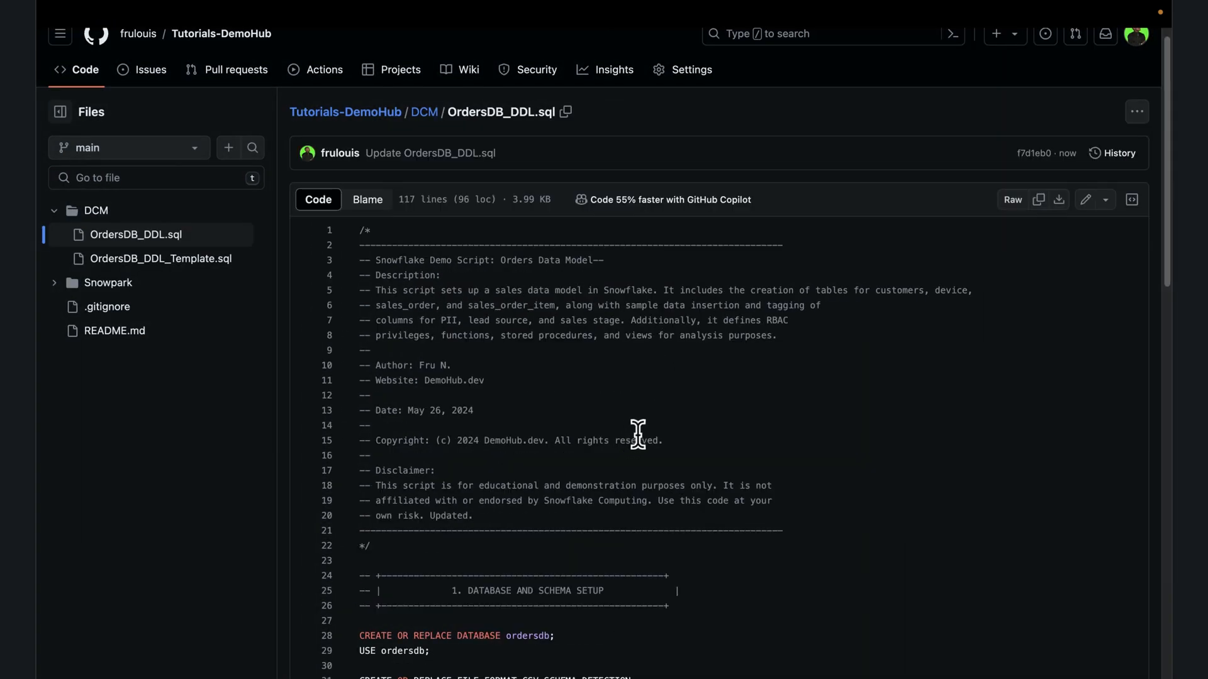
pyautogui.moveTo(641, 428)
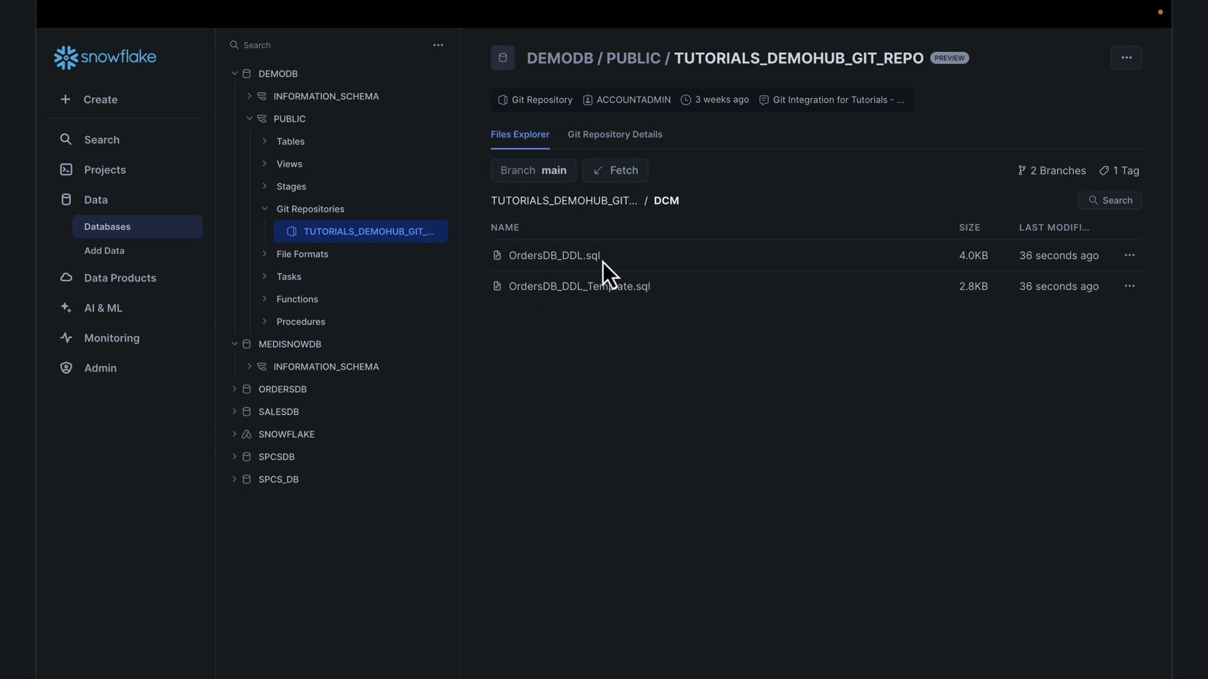
pyautogui.moveTo(1050, 284)
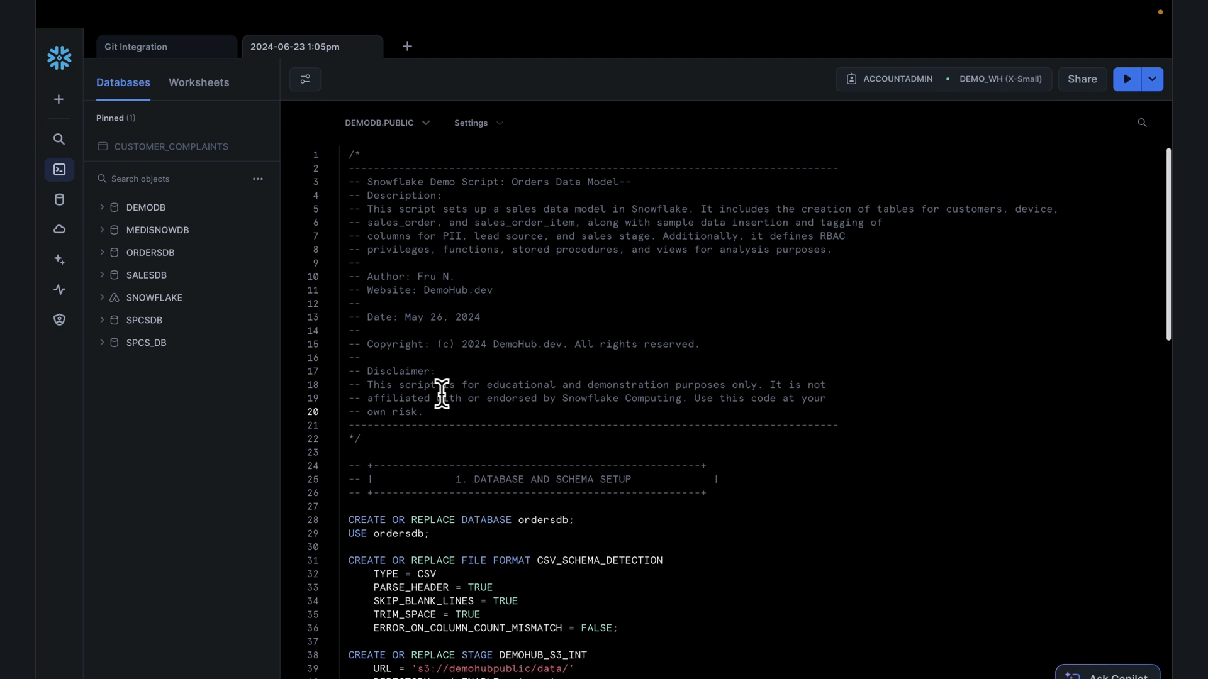
# Fetch TUTORIALS_DEMOHUB_GIT_REPO so the DCM files show the recent modification
pyautogui.click(422, 411)
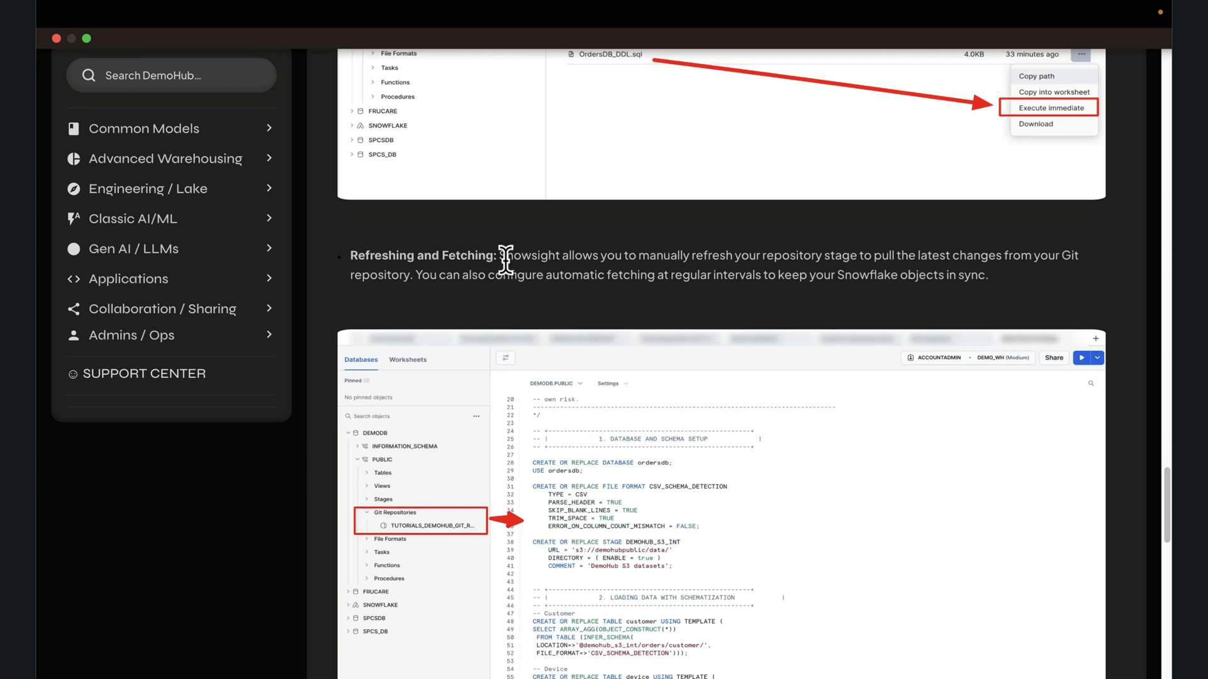
pyautogui.moveTo(509, 279)
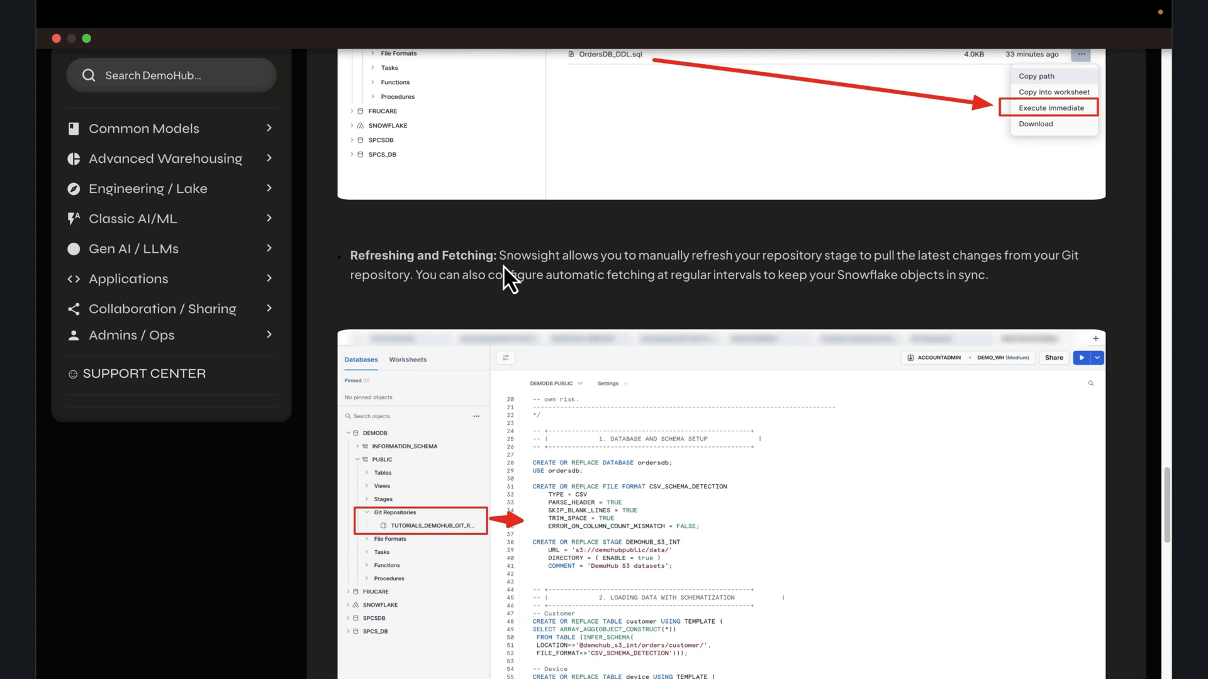
# Scroll the DemoHub tutorial down to the Best Practices section
pyautogui.scroll(-3)
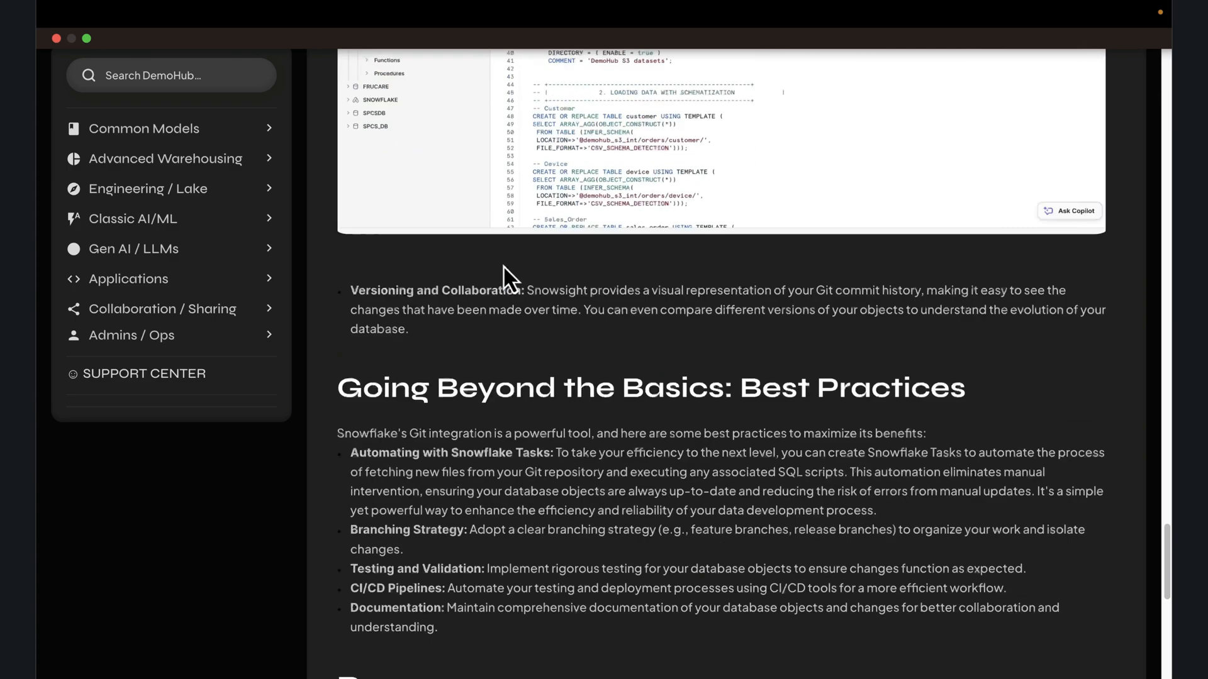
pyautogui.scroll(-3)
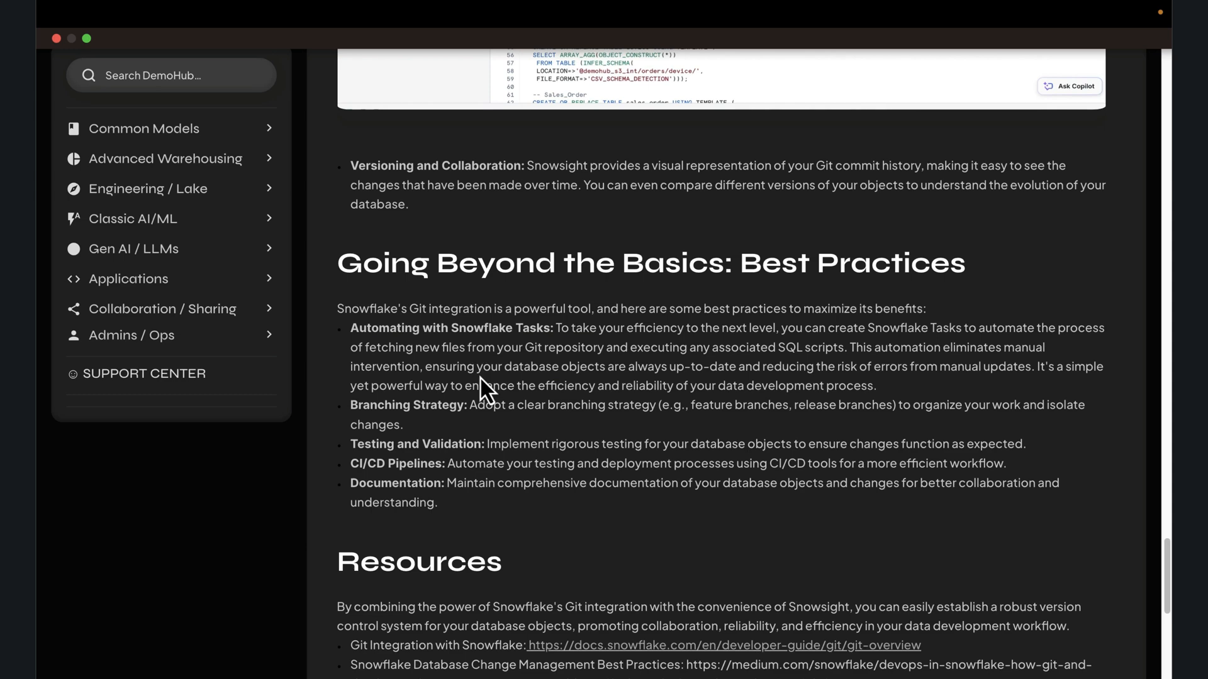
pyautogui.moveTo(484, 392)
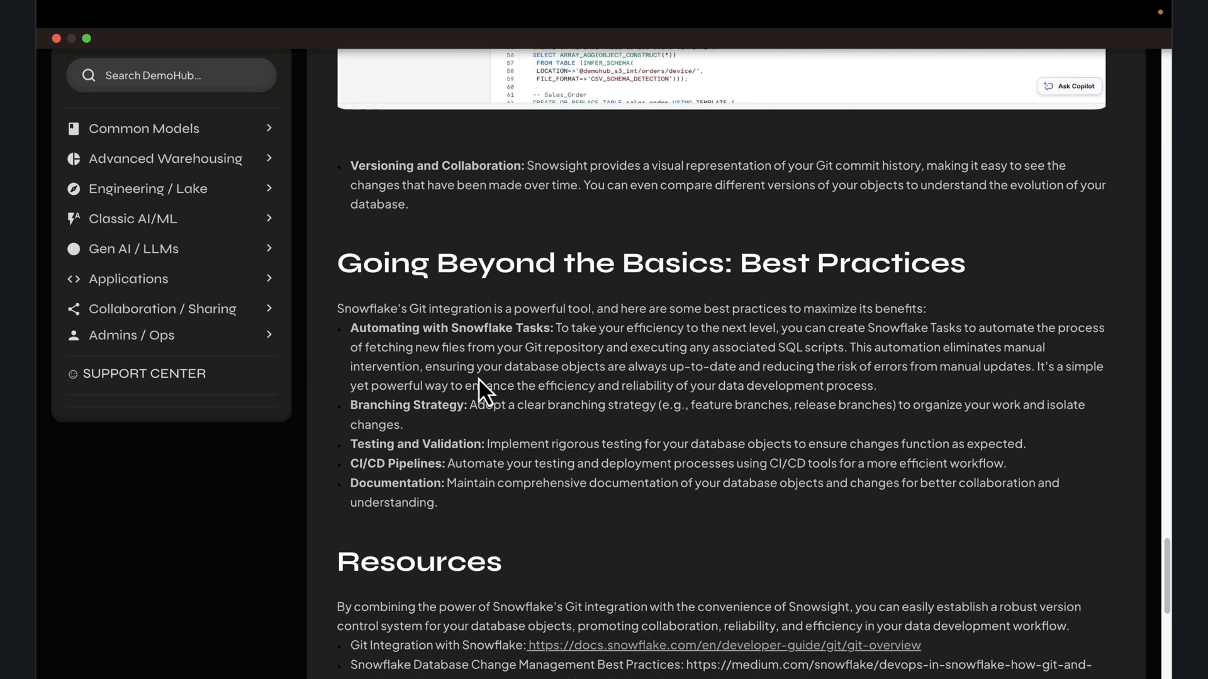
pyautogui.moveTo(354, 354)
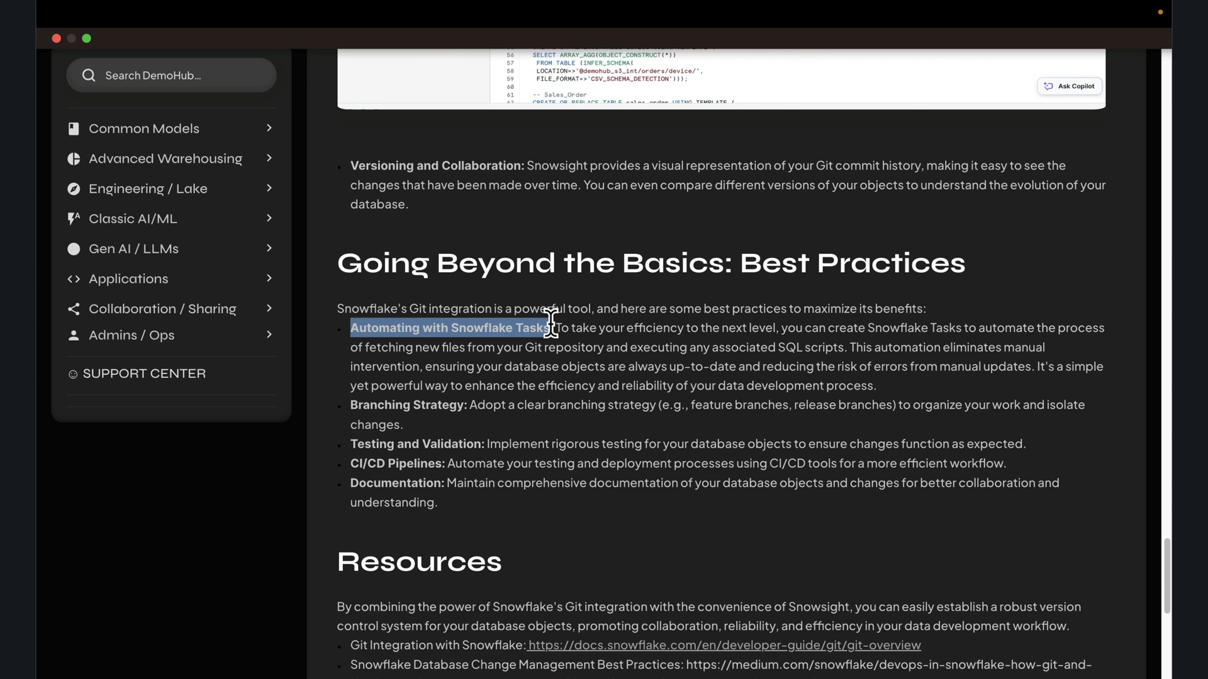
pyautogui.moveTo(548, 324)
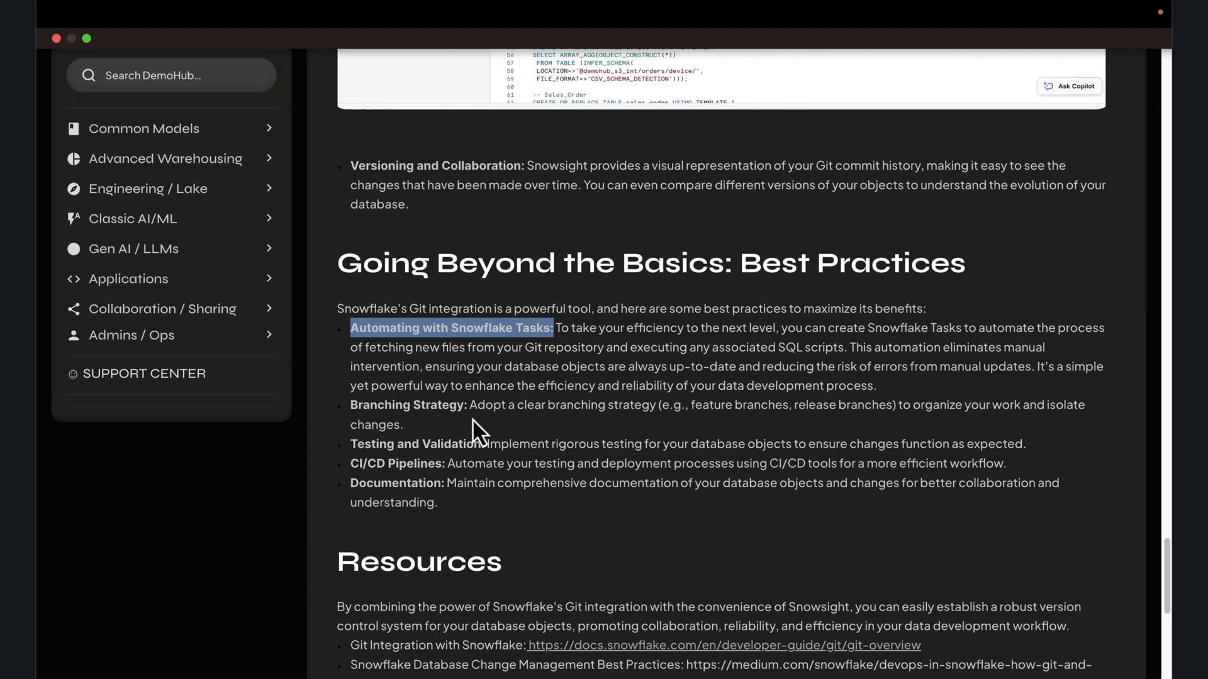
pyautogui.moveTo(409, 389)
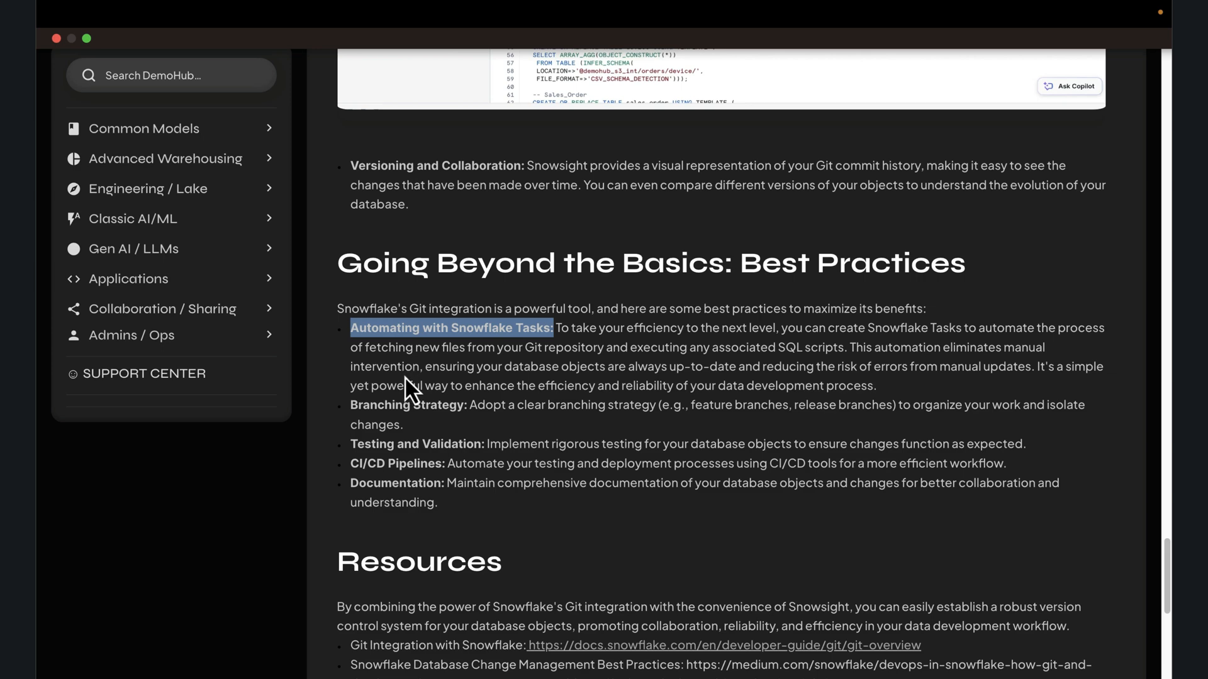
pyautogui.moveTo(401, 370)
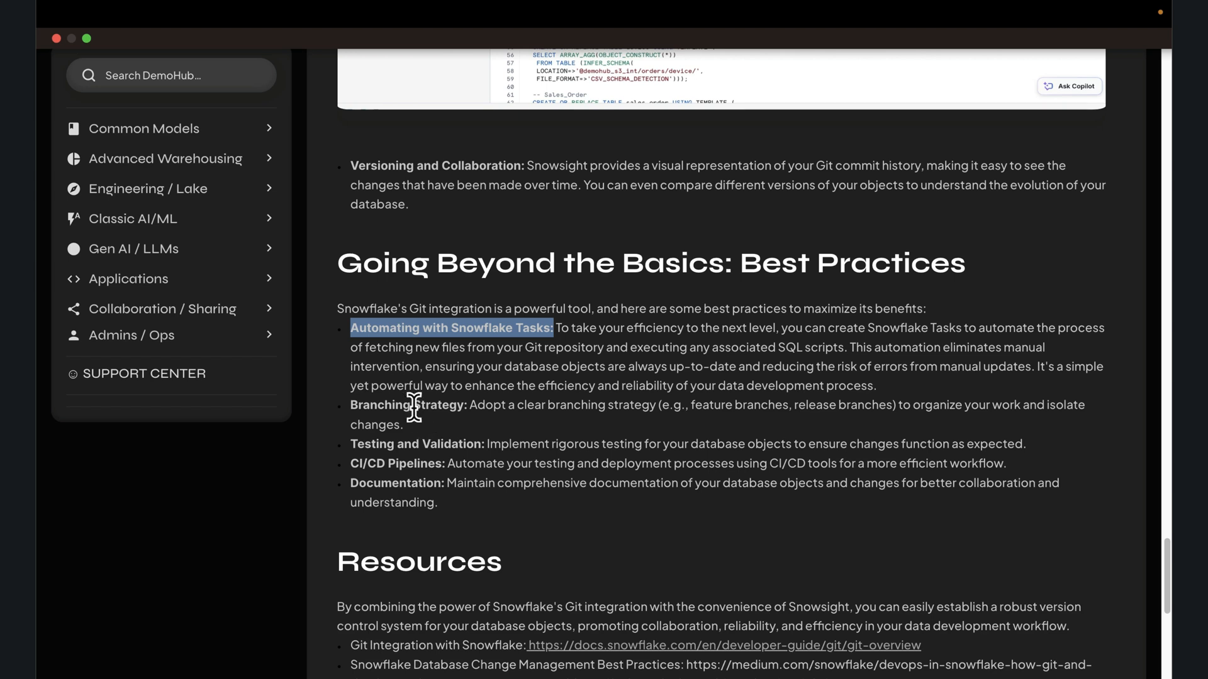
pyautogui.moveTo(404, 463)
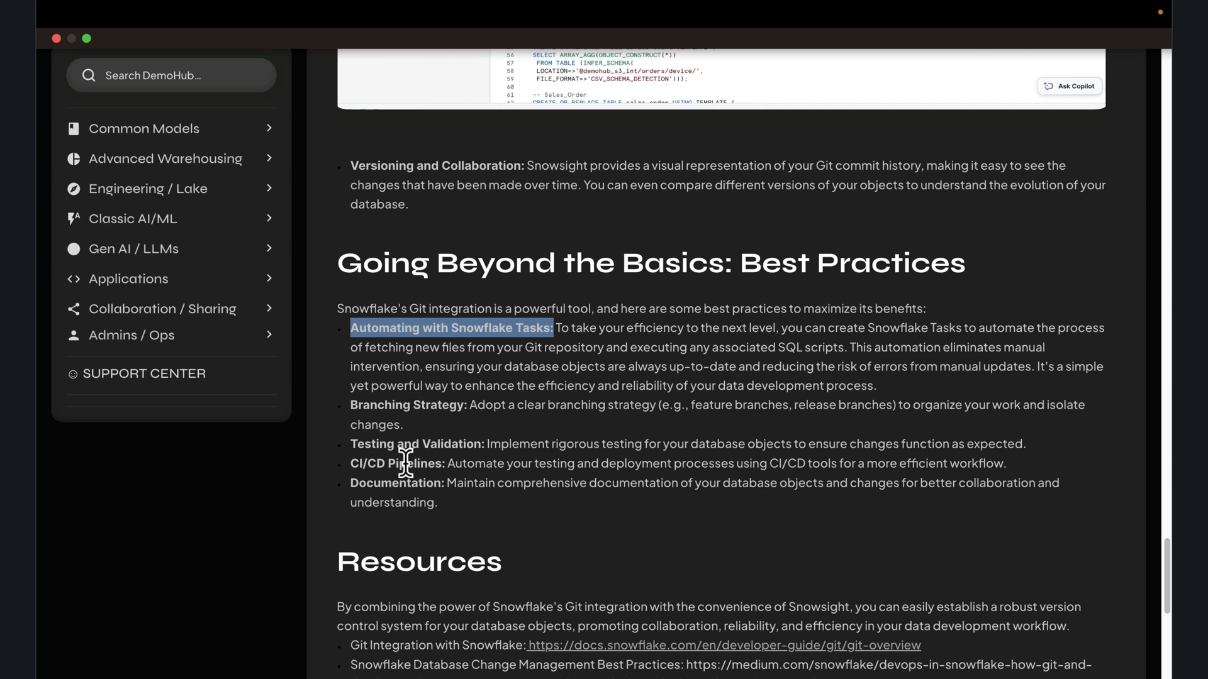